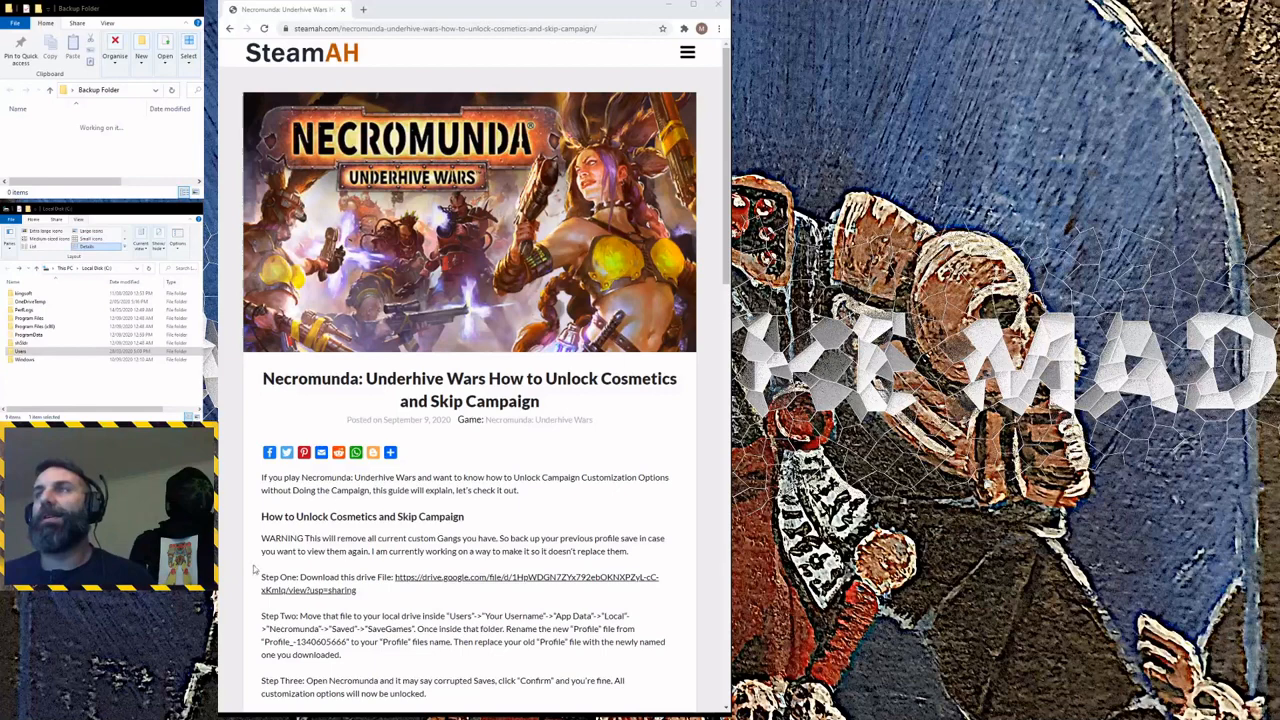
# Scroll the guide and proceed past the leaving-Steam notice to the Drive file.
pyautogui.scroll(-3)
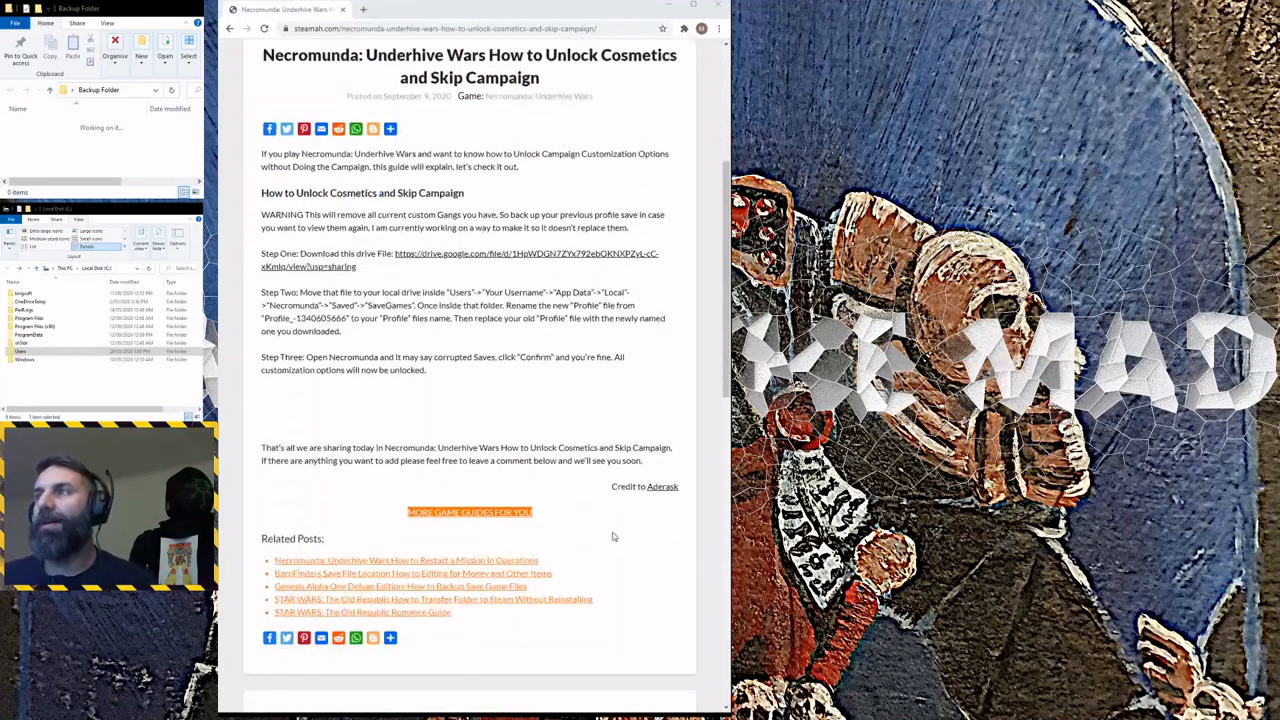
pyautogui.moveTo(665, 502)
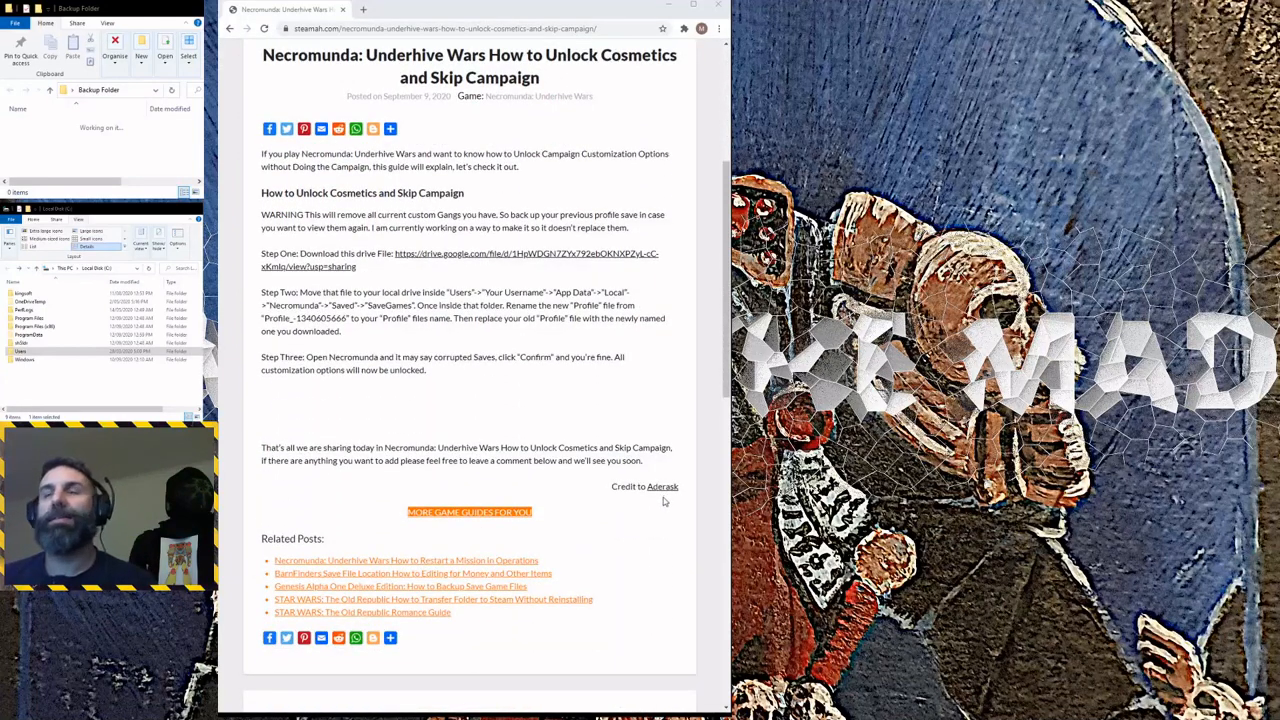
pyautogui.moveTo(653, 501)
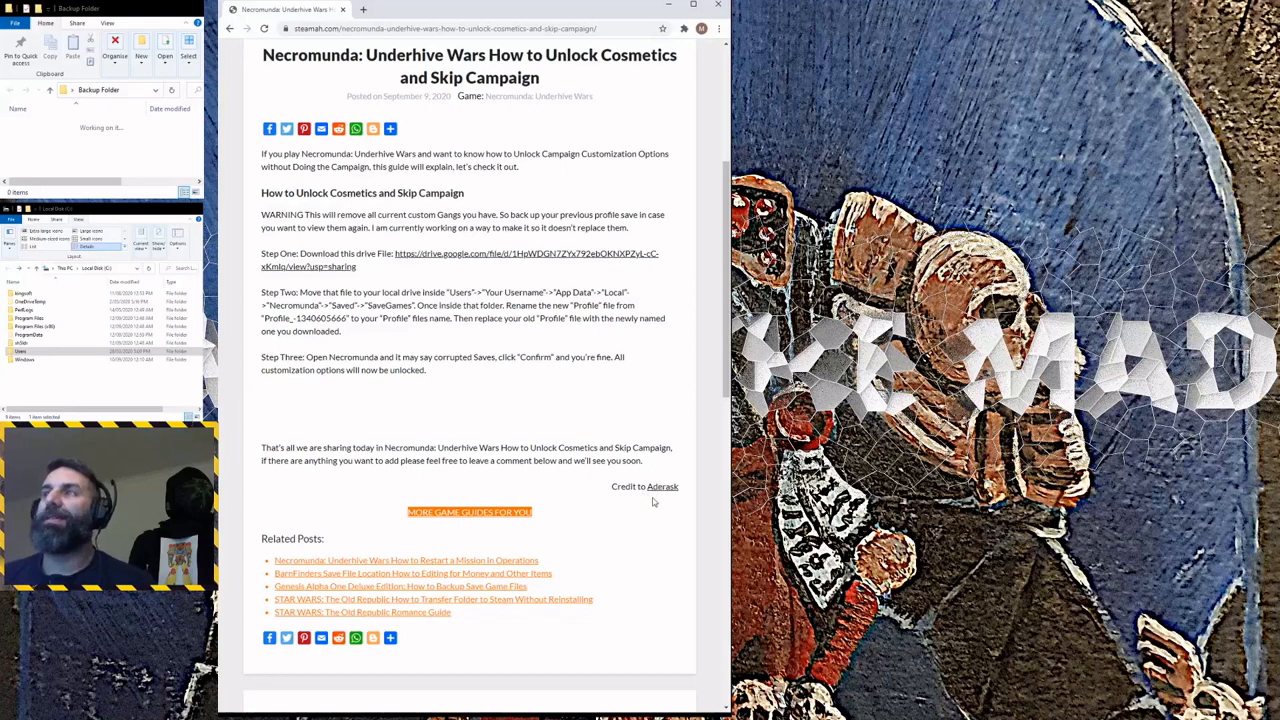
pyautogui.moveTo(604, 527)
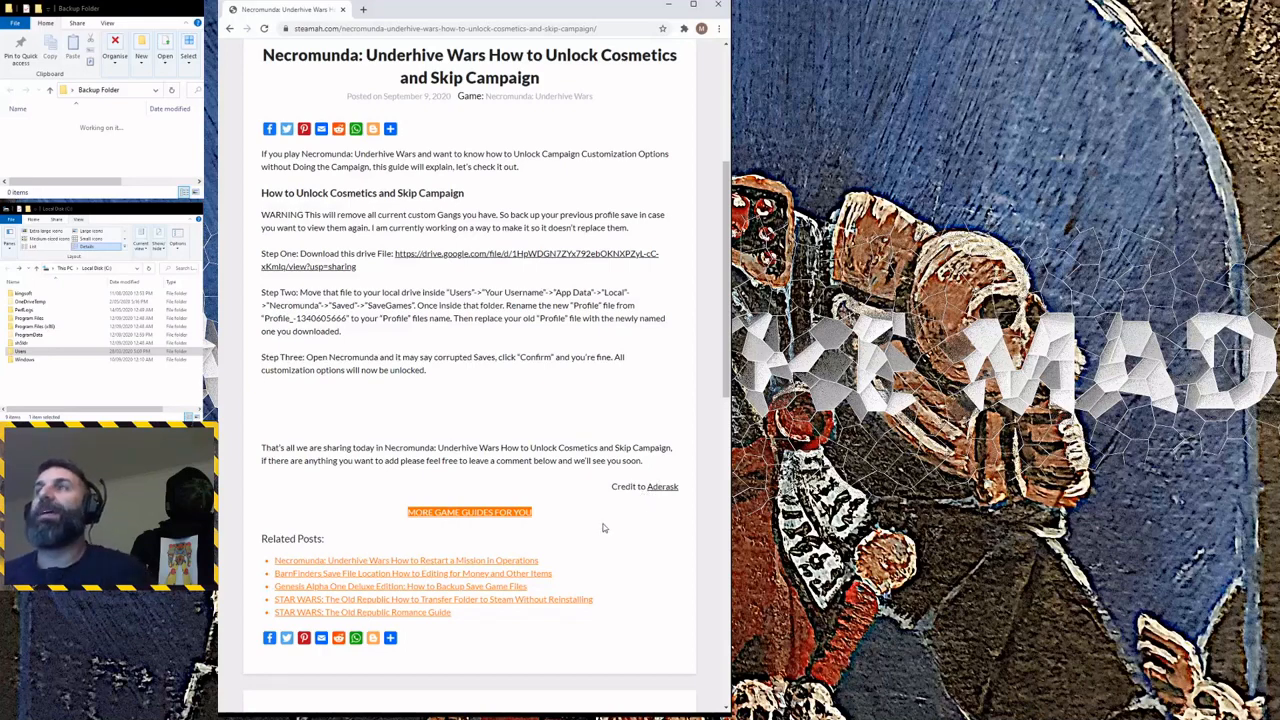
pyautogui.scroll(3)
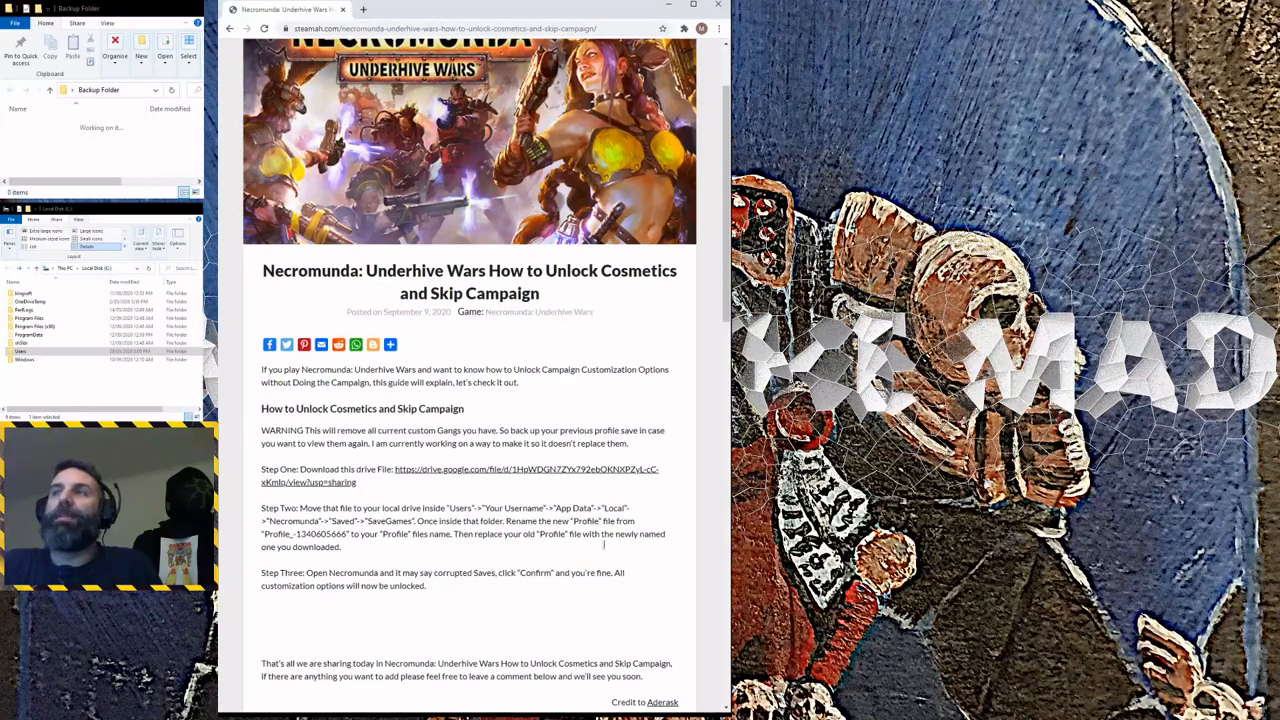
pyautogui.moveTo(634, 563)
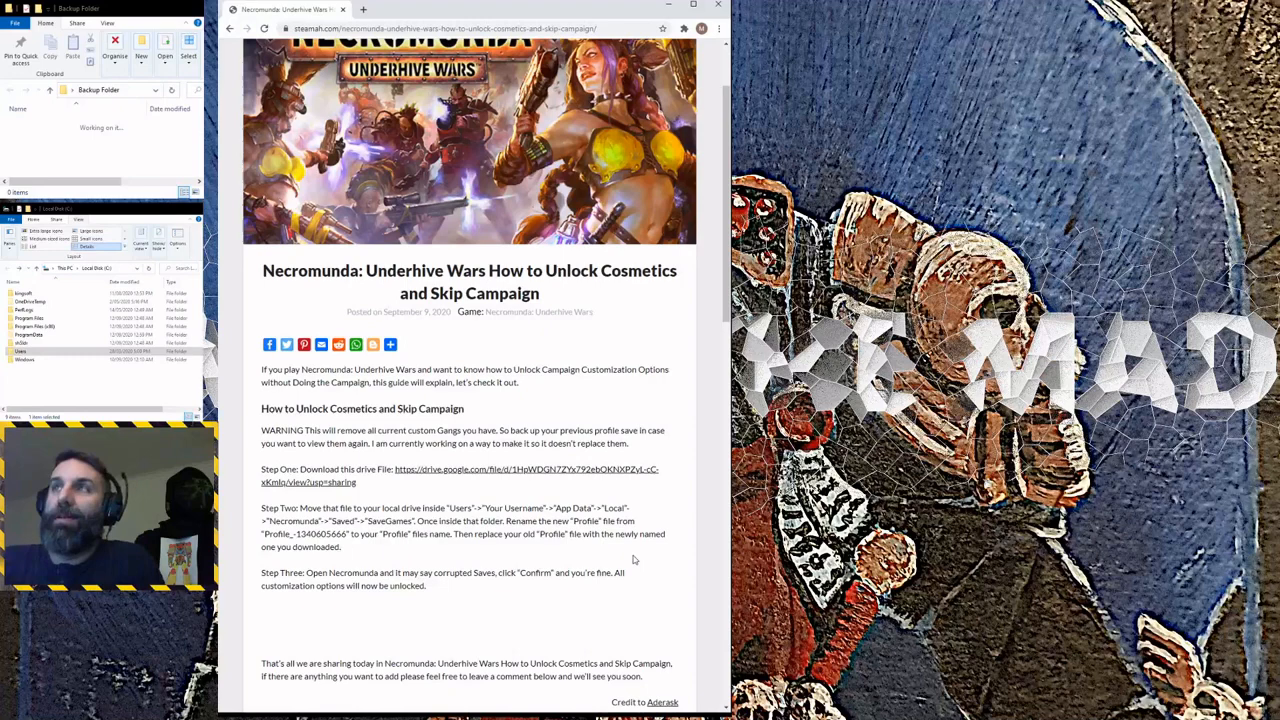
pyautogui.moveTo(604, 559)
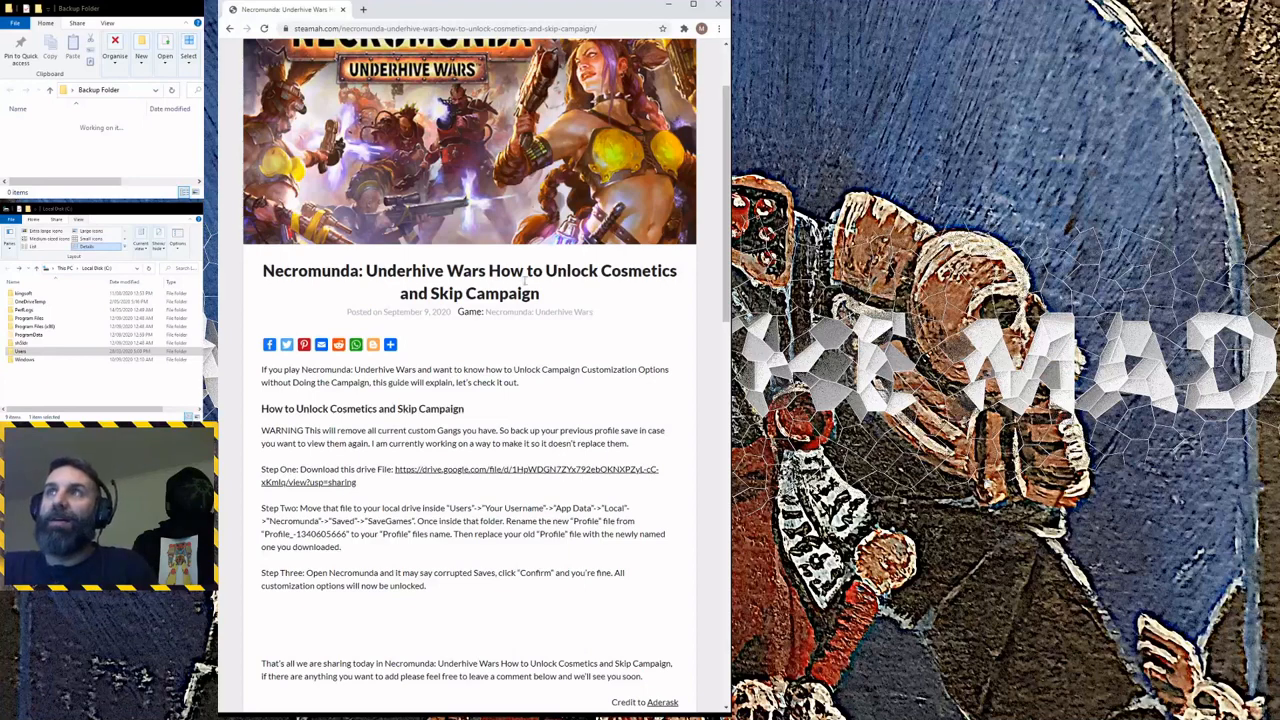
pyautogui.moveTo(533, 353)
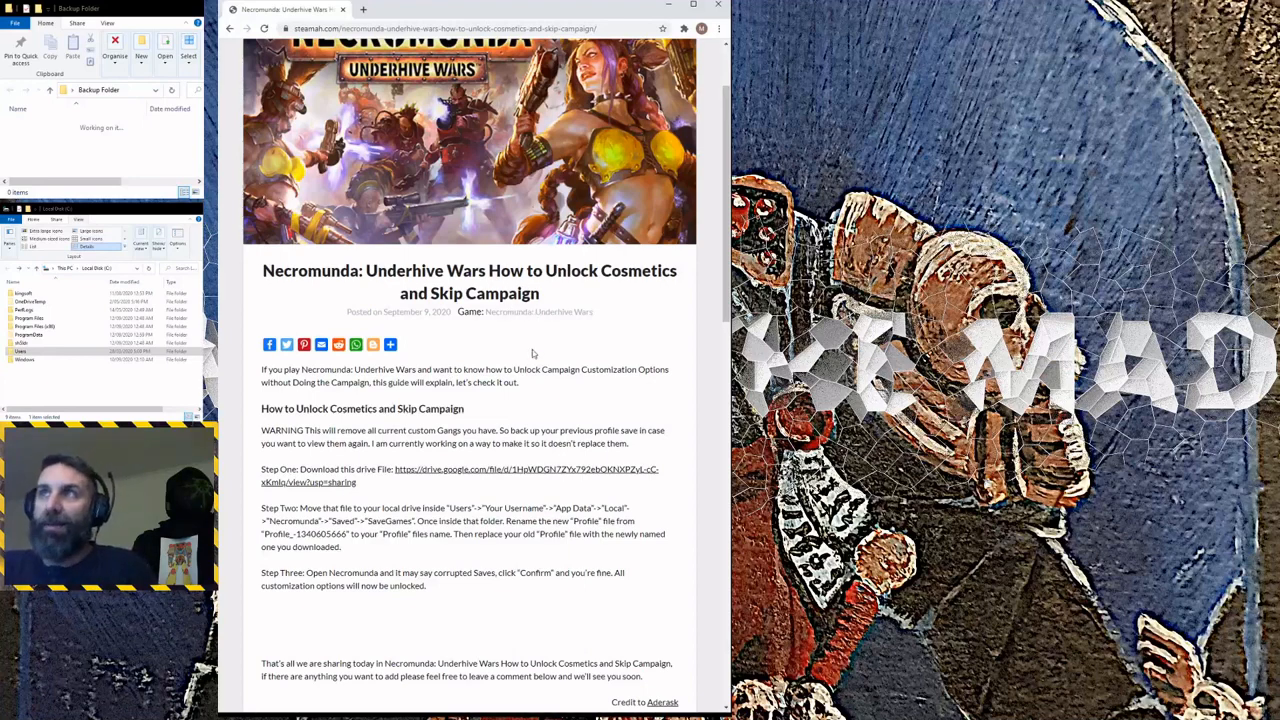
pyautogui.scroll(3)
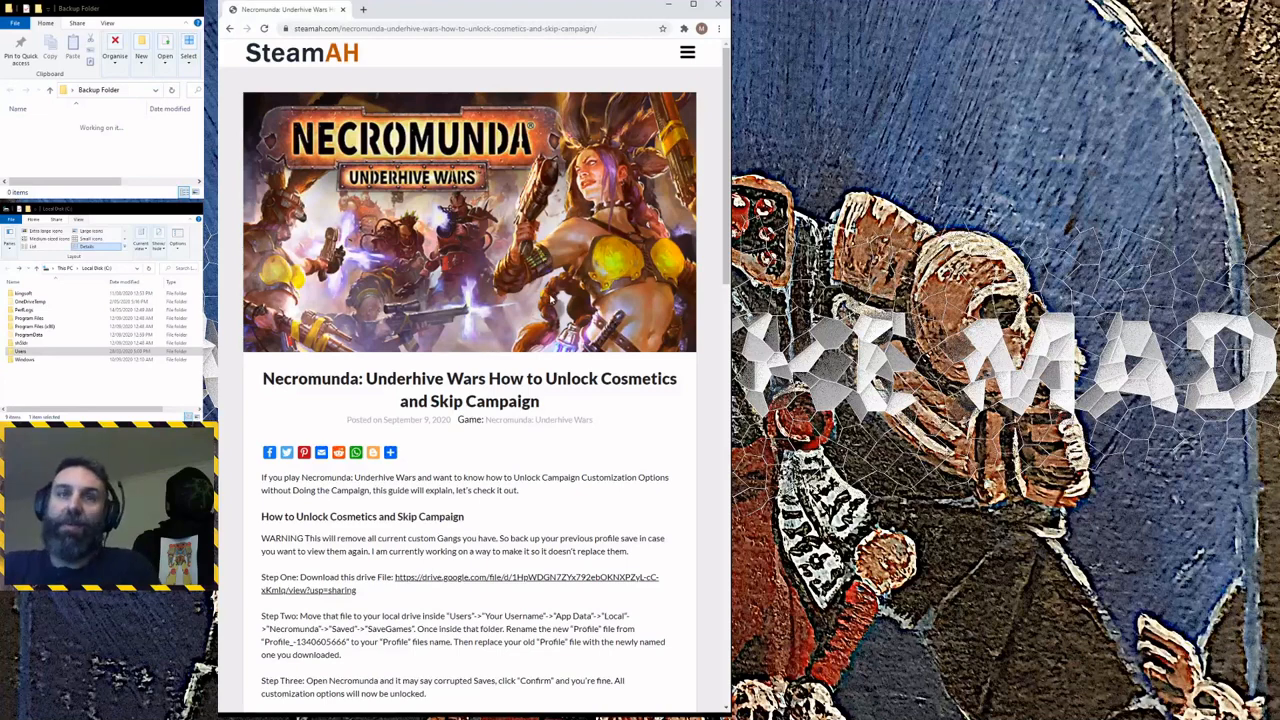
pyautogui.scroll(-3)
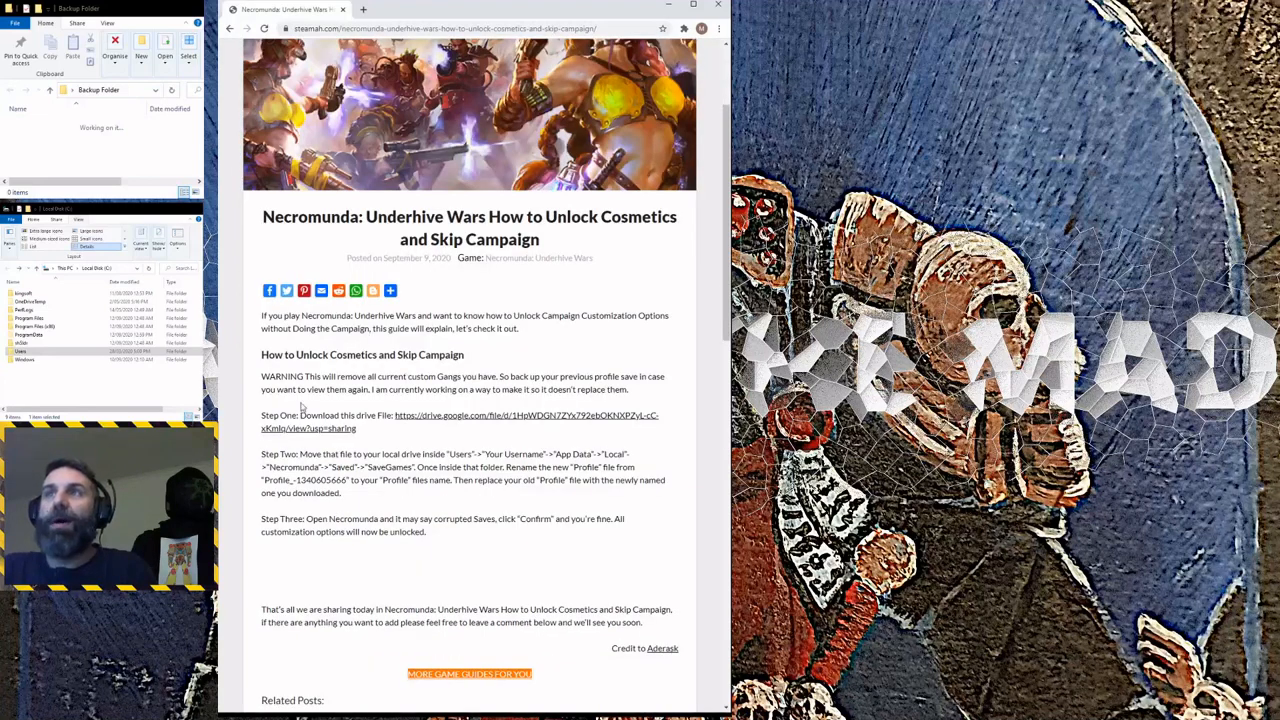
pyautogui.moveTo(490, 463)
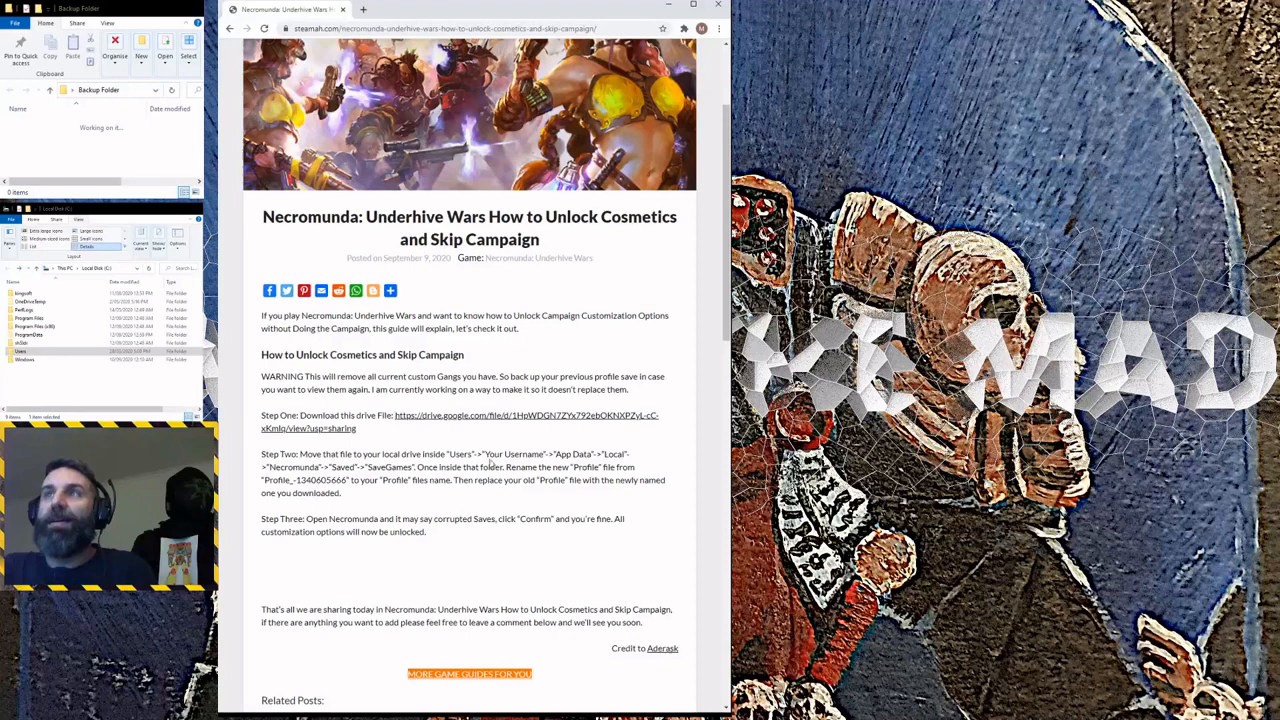
pyautogui.moveTo(434, 420)
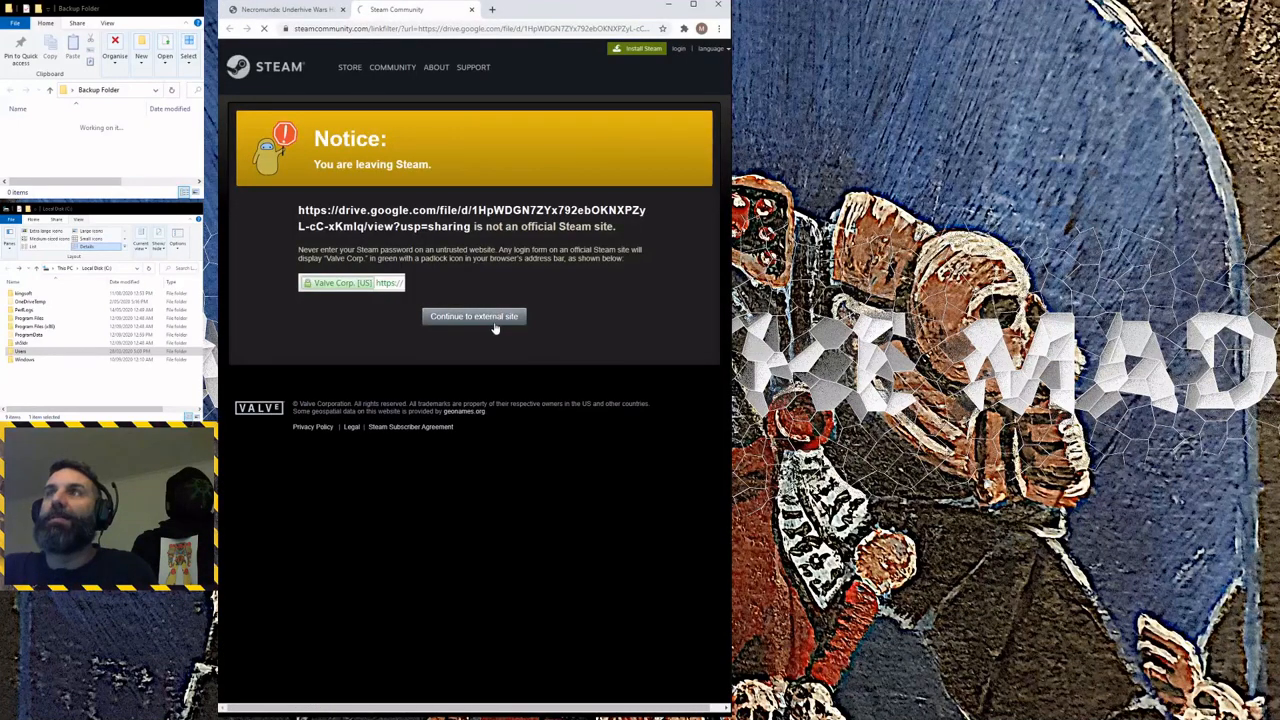
pyautogui.click(474, 316)
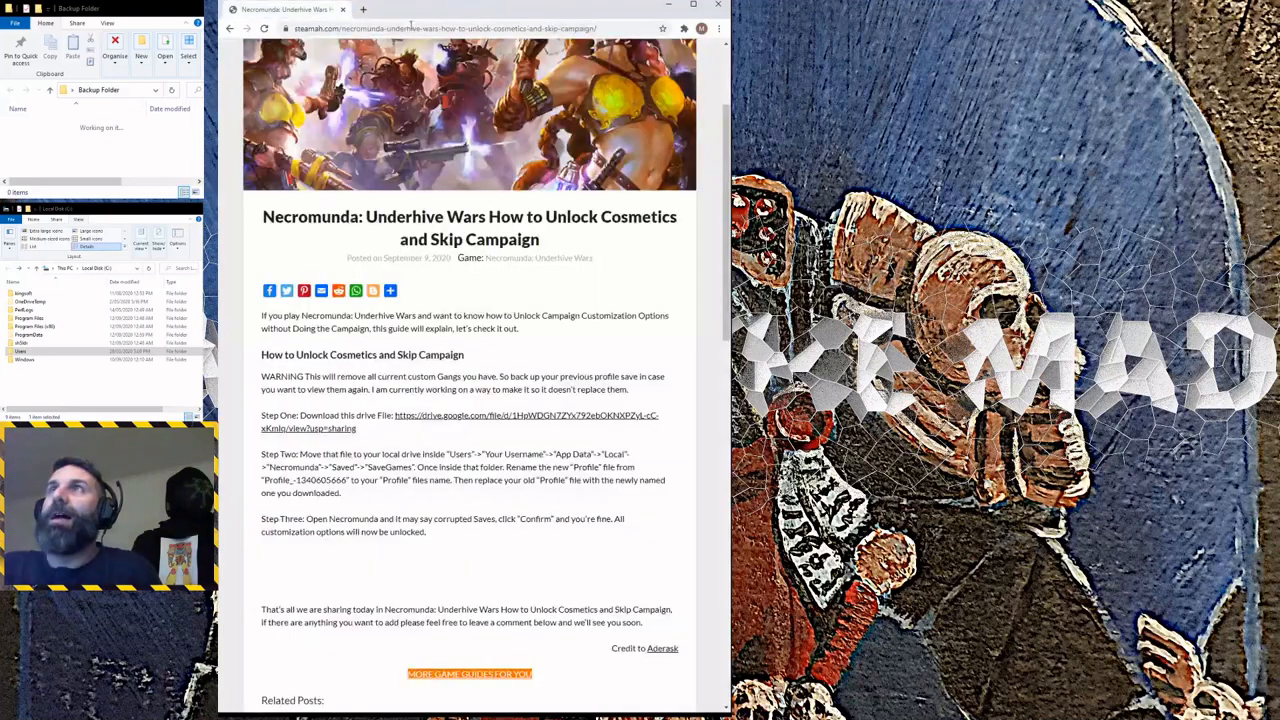
# Scroll up and down through the Drive file page.
pyautogui.scroll(-3)
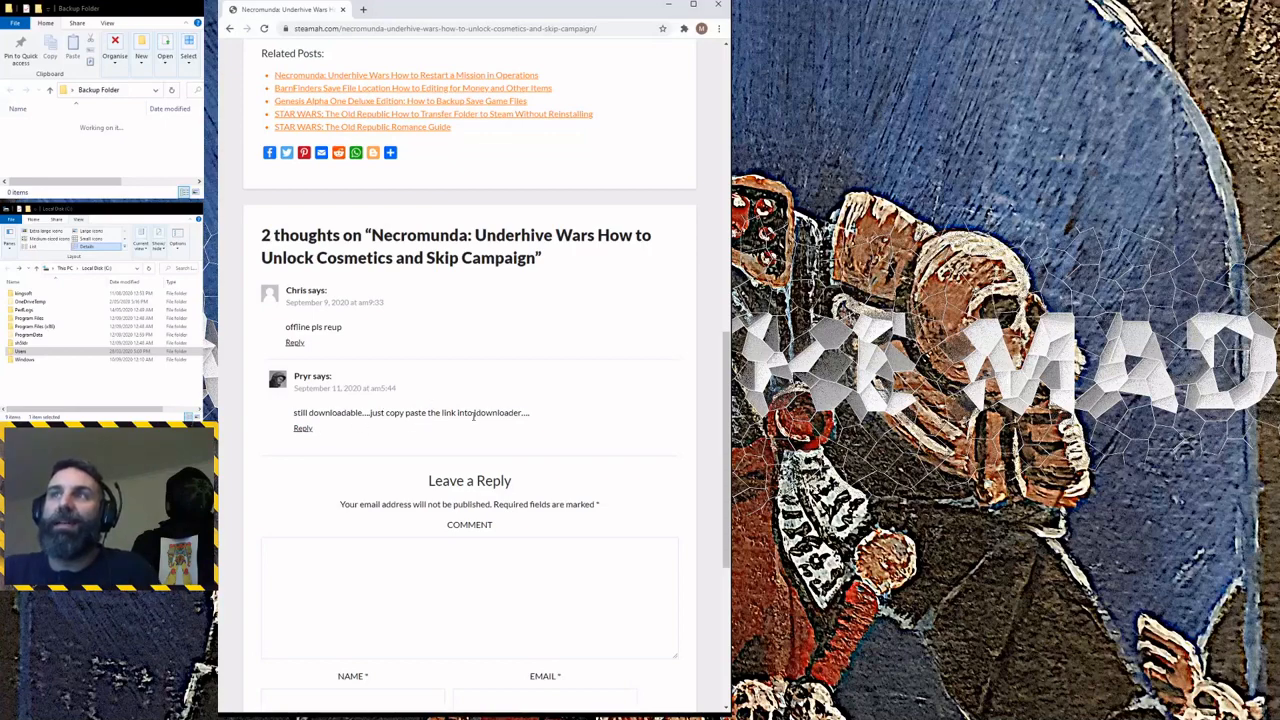
pyautogui.moveTo(539, 439)
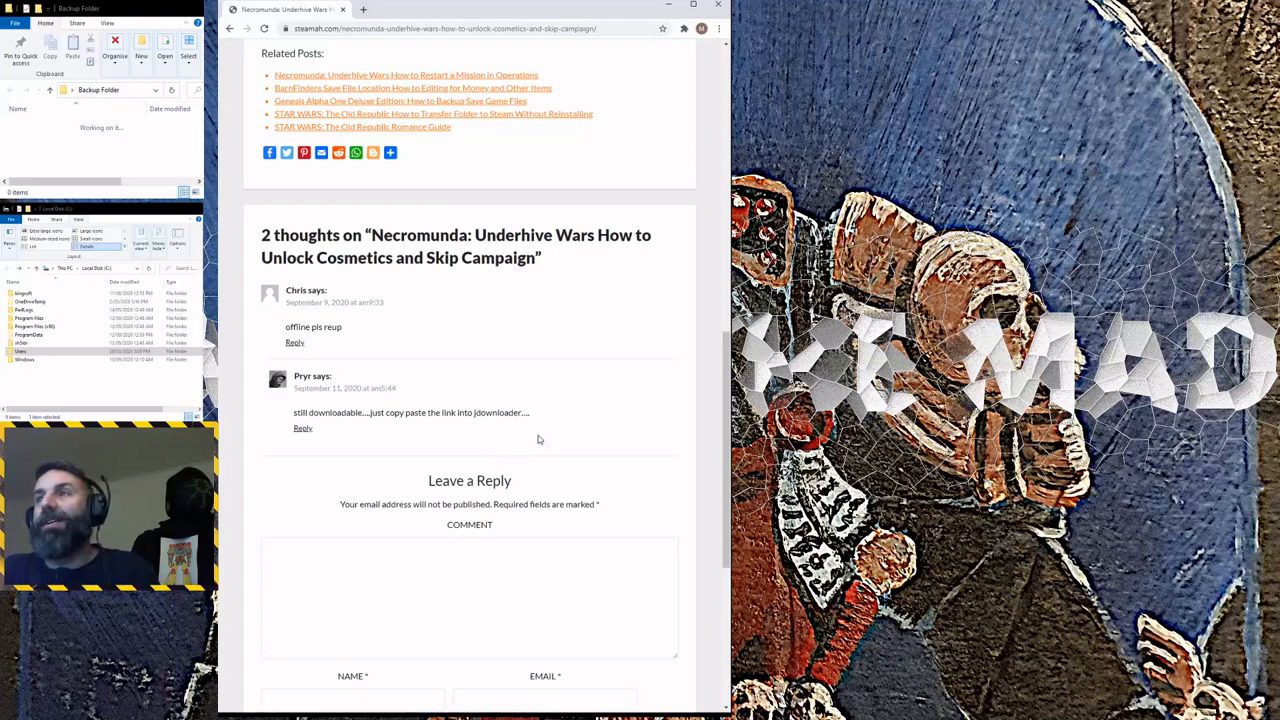
pyautogui.moveTo(531, 434)
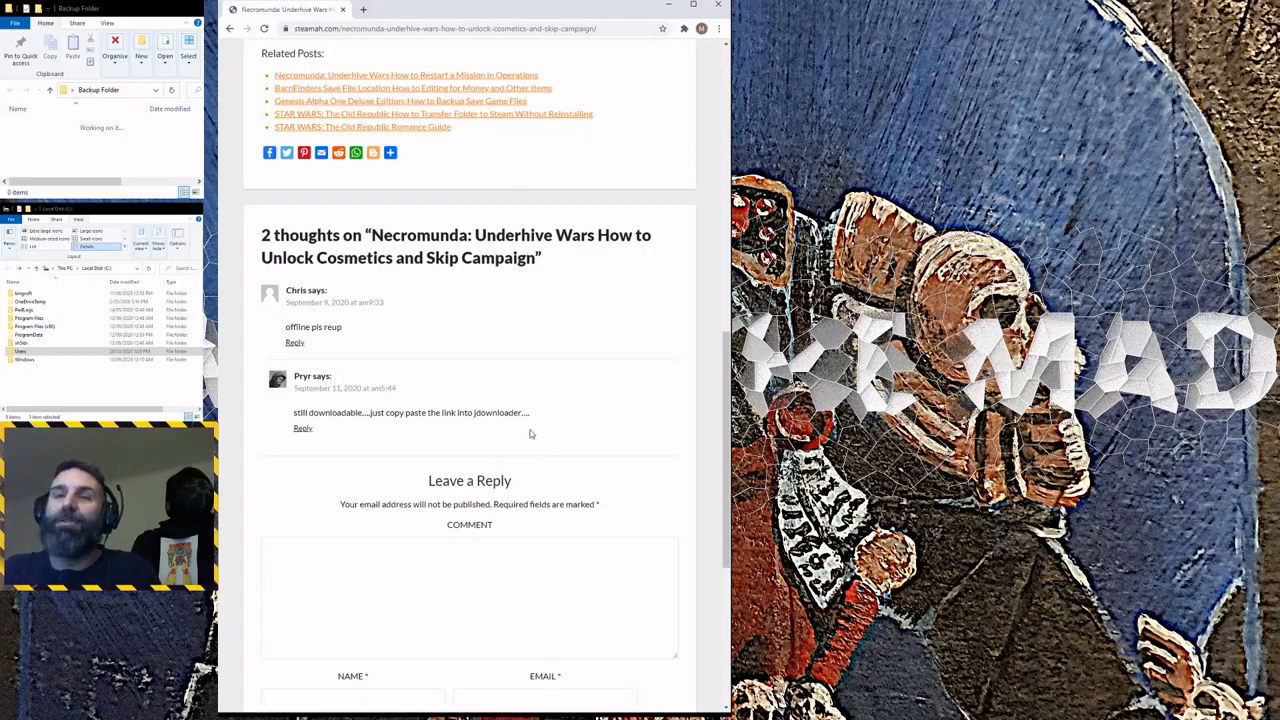
pyautogui.scroll(3)
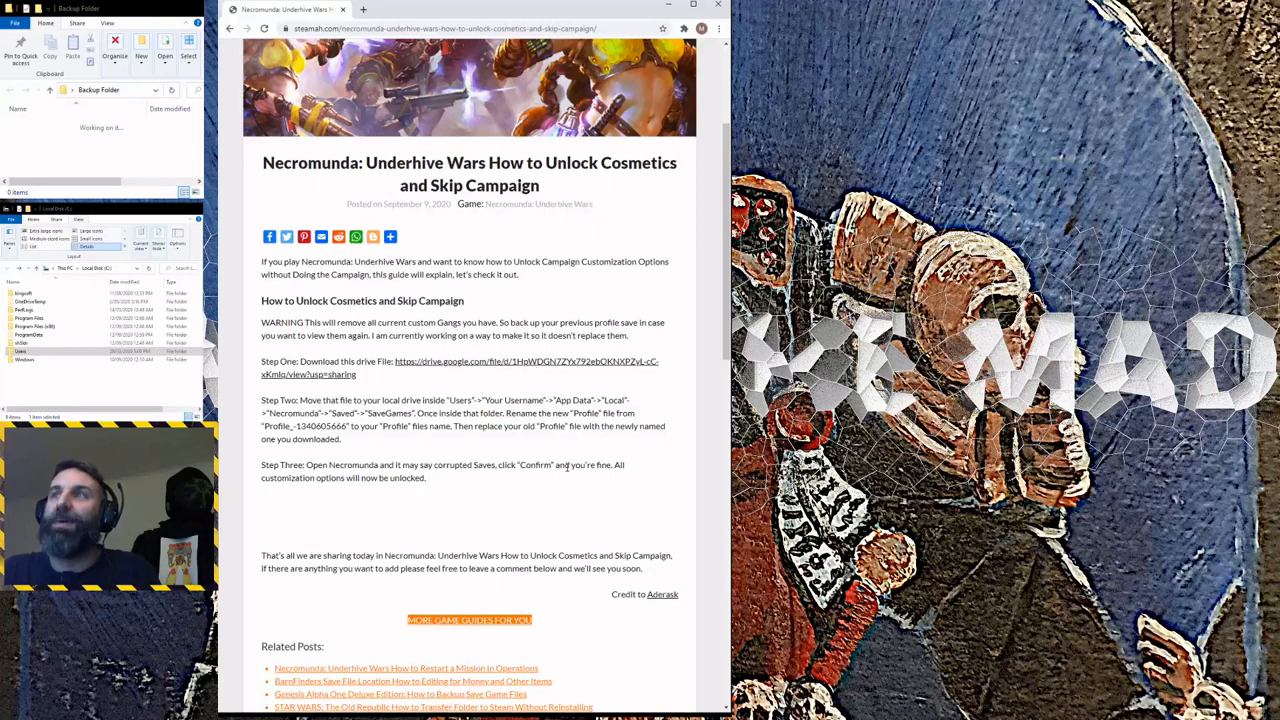
pyautogui.scroll(-3)
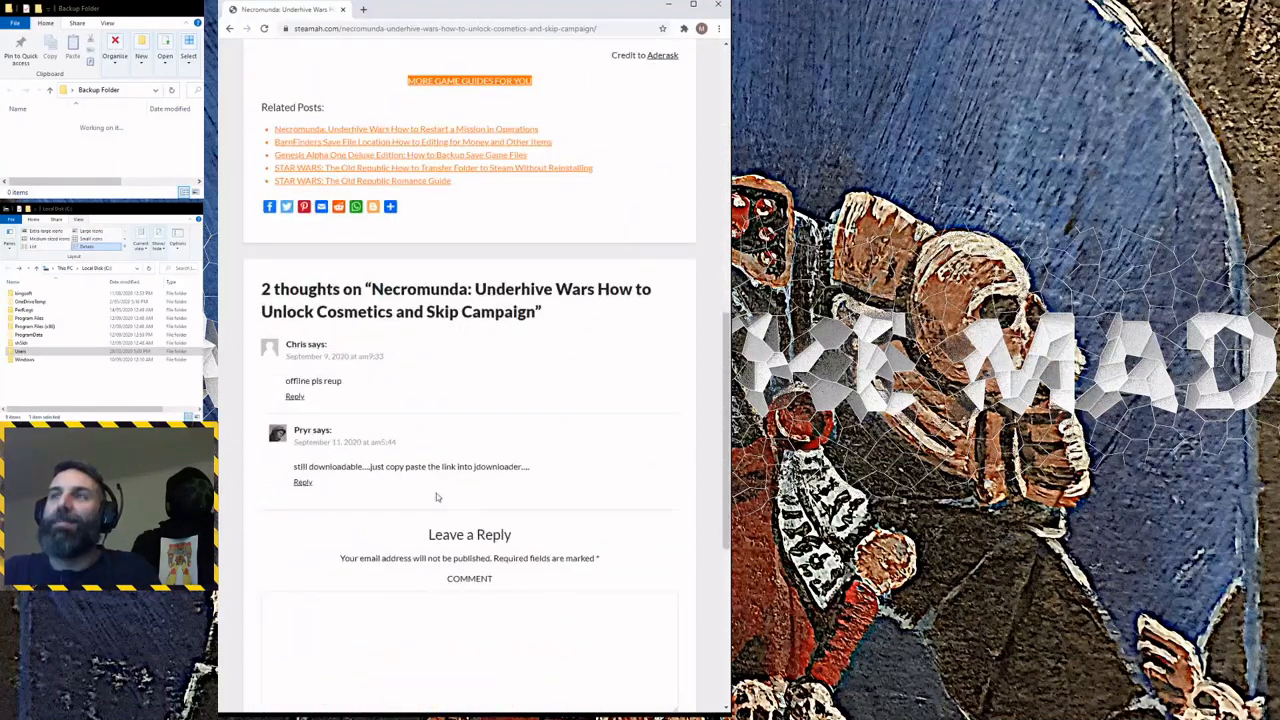
pyautogui.scroll(3)
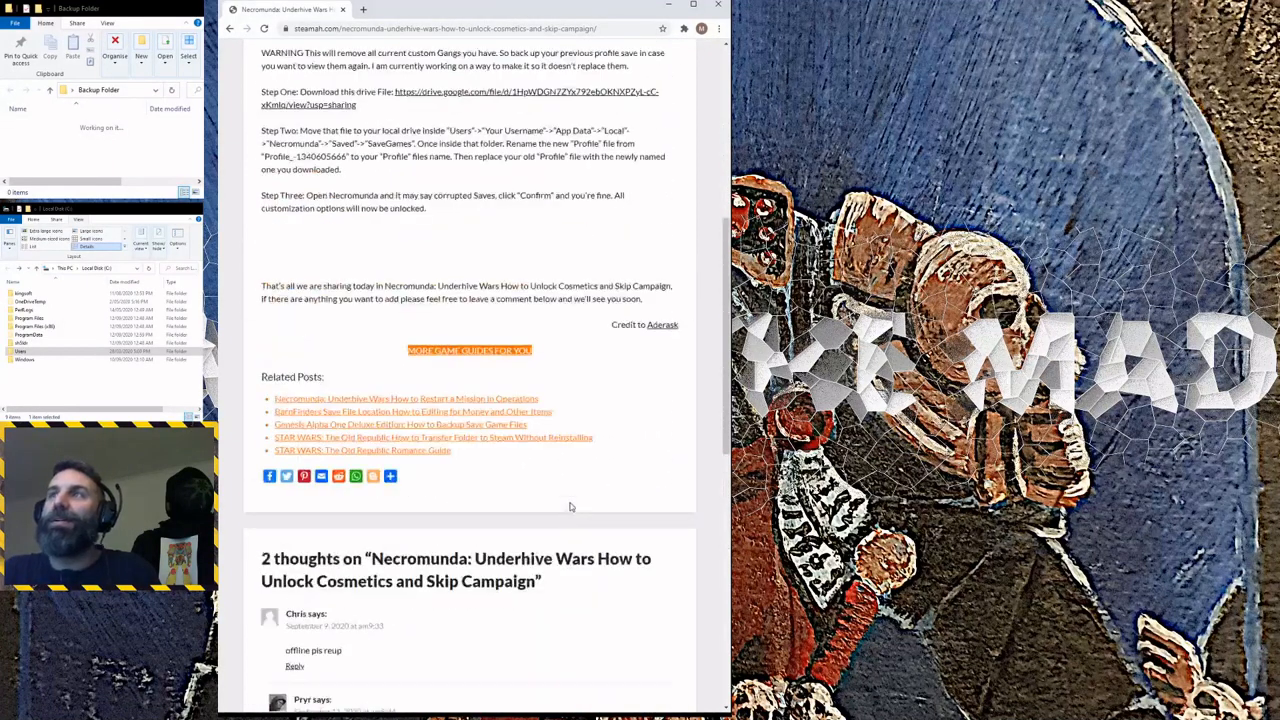
pyautogui.scroll(-3)
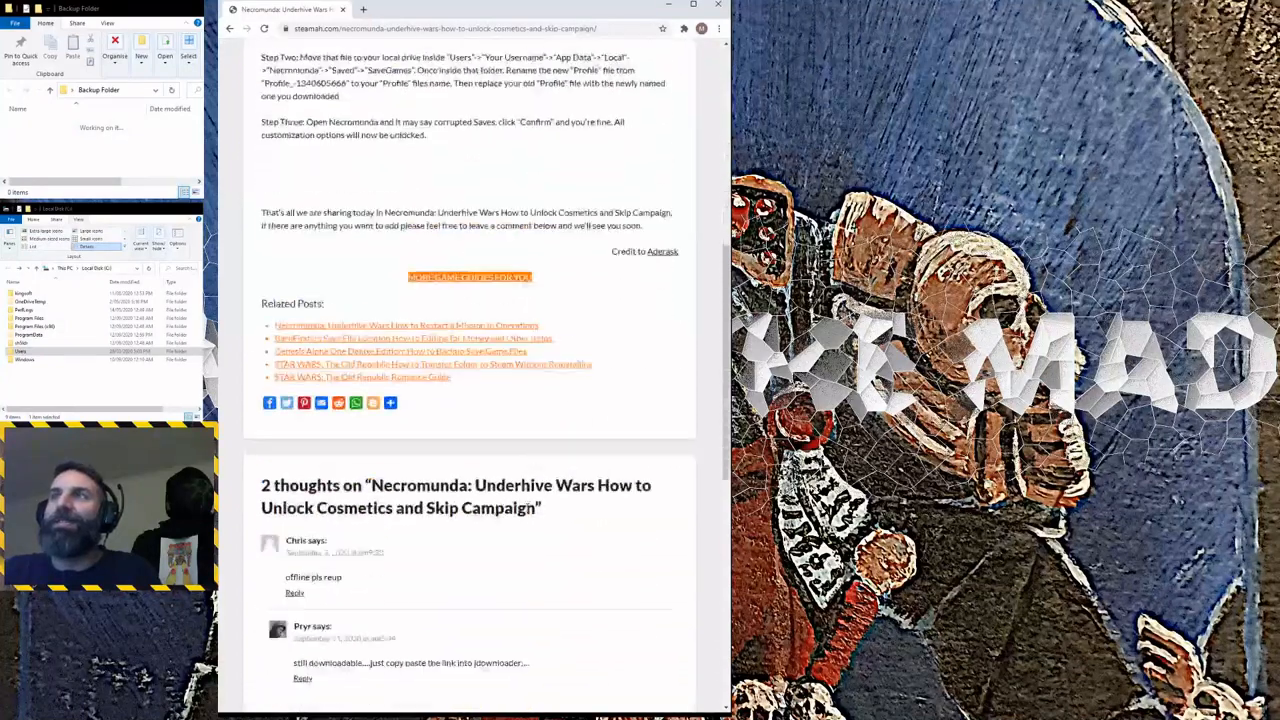
pyautogui.scroll(-3)
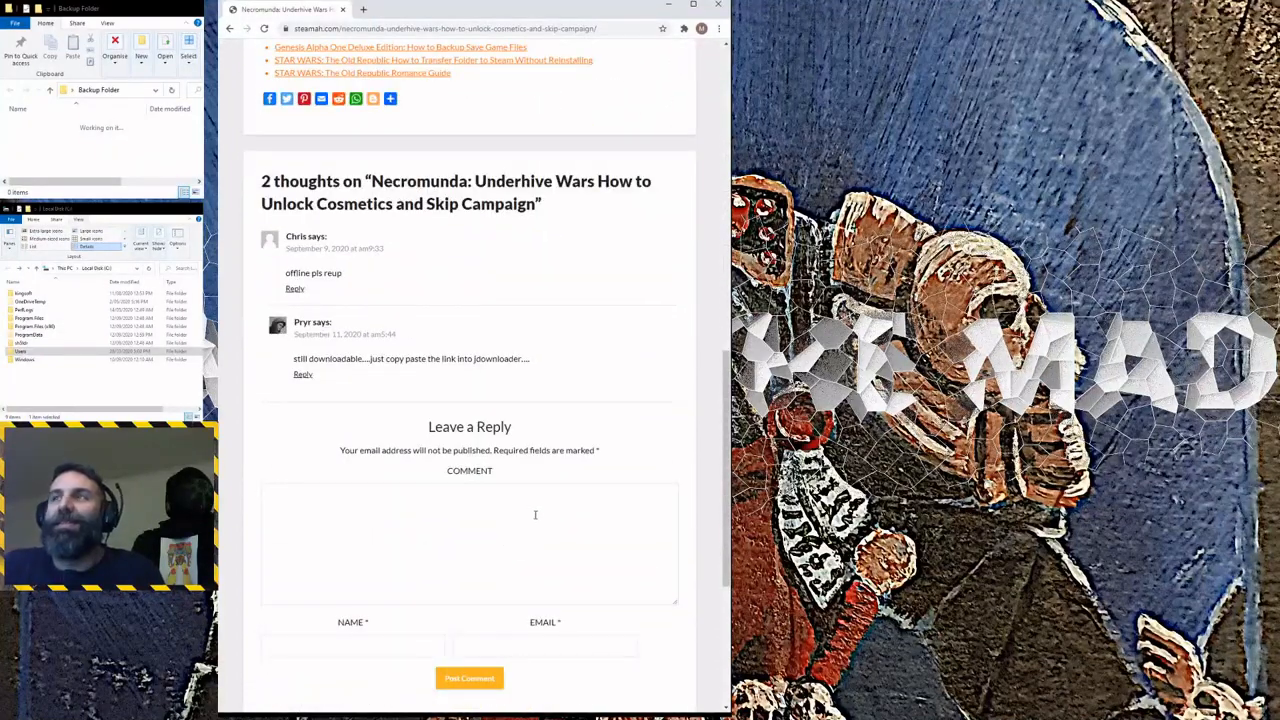
pyautogui.scroll(3)
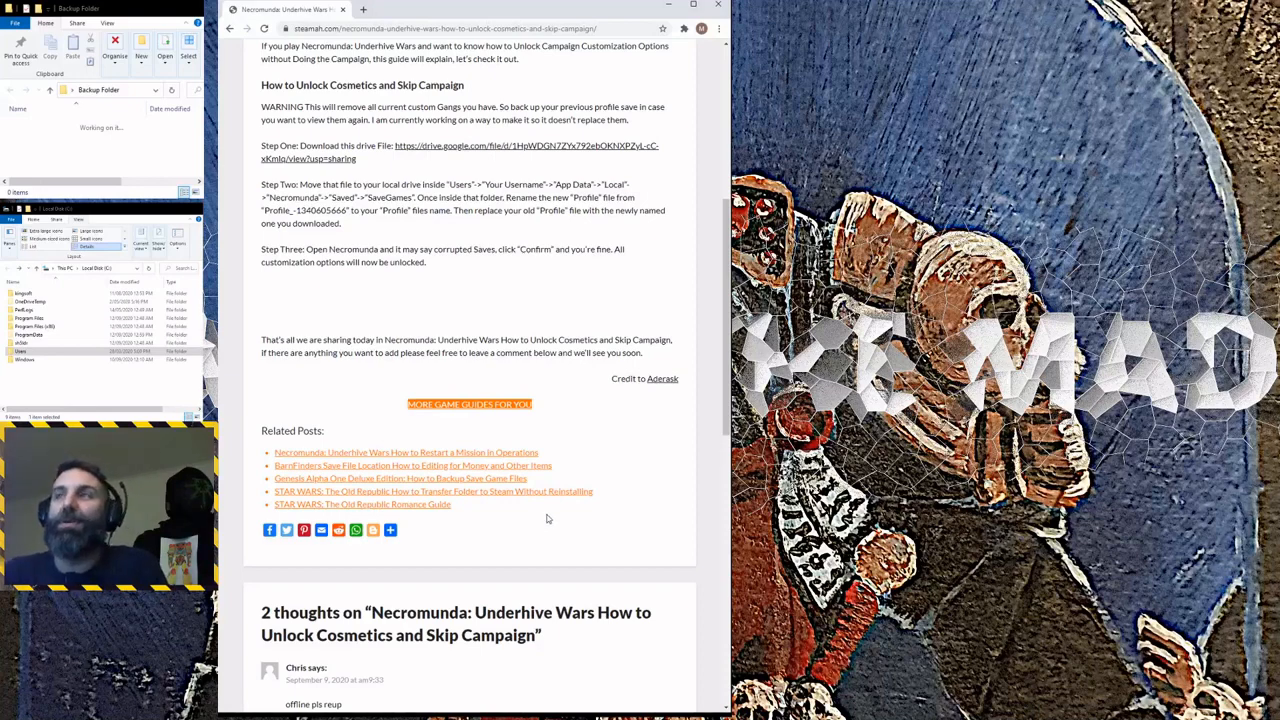
pyautogui.moveTo(515, 502)
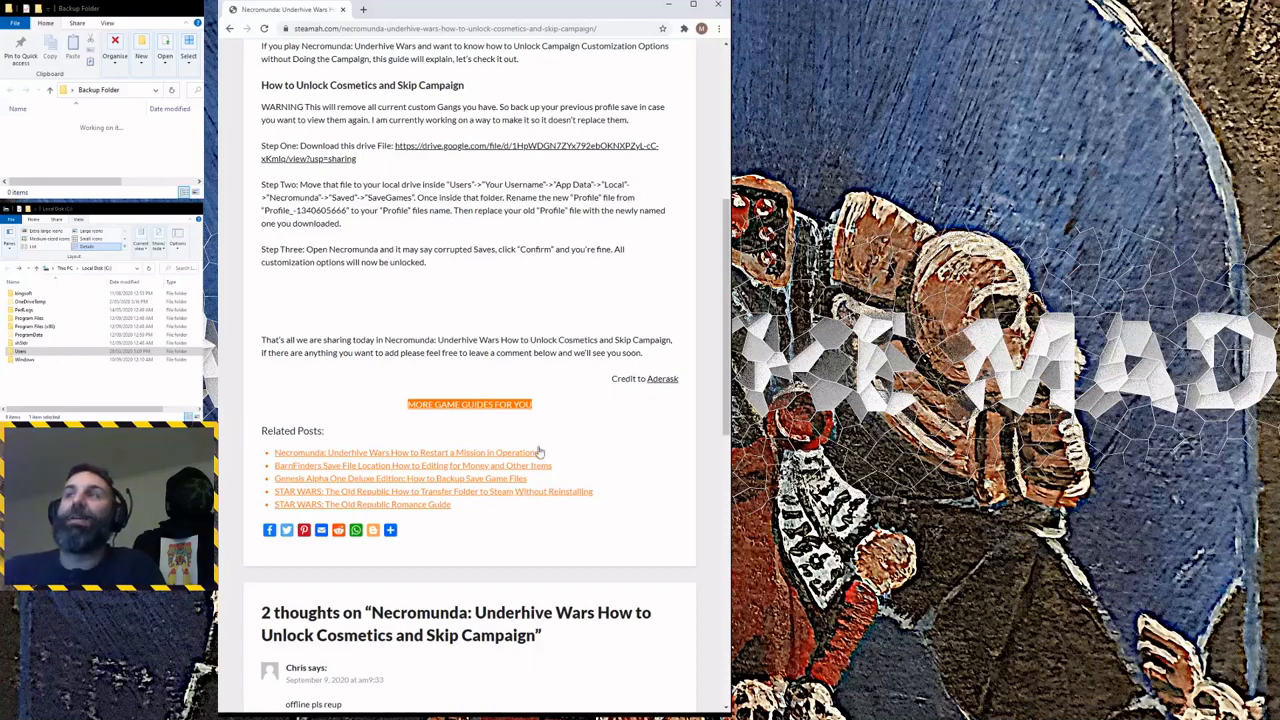
pyautogui.moveTo(564, 452)
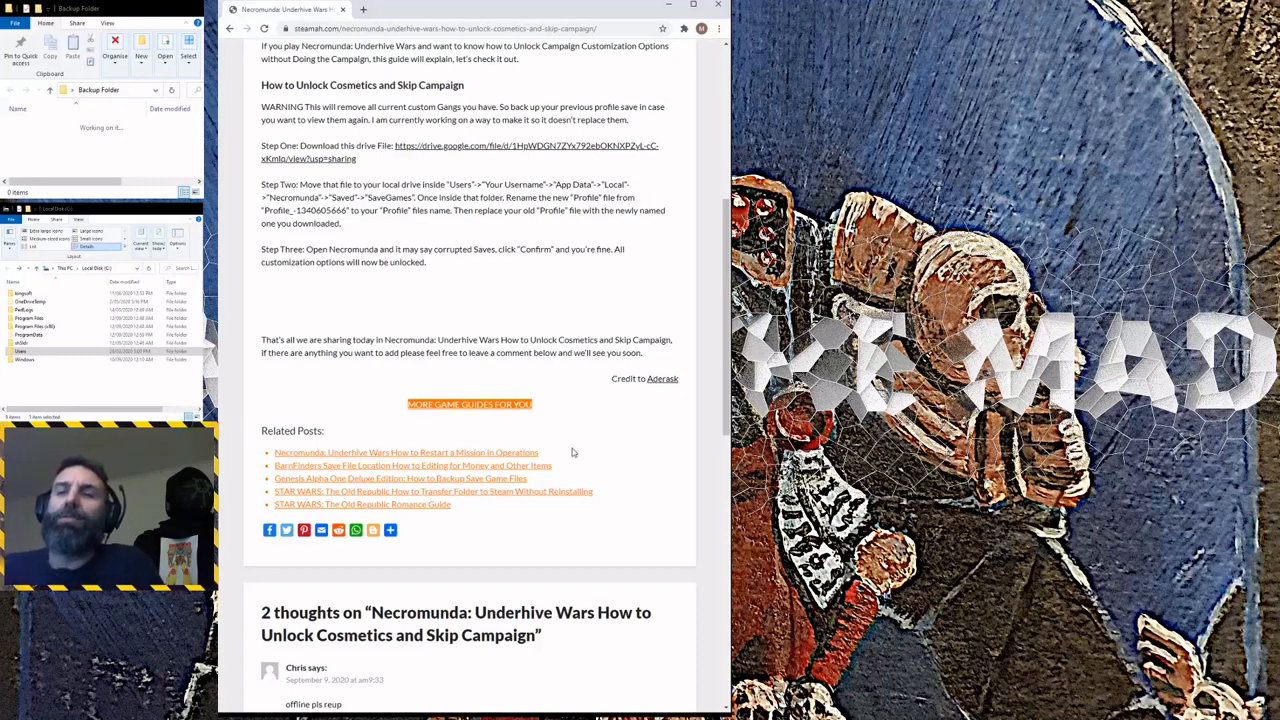
pyautogui.moveTo(580, 431)
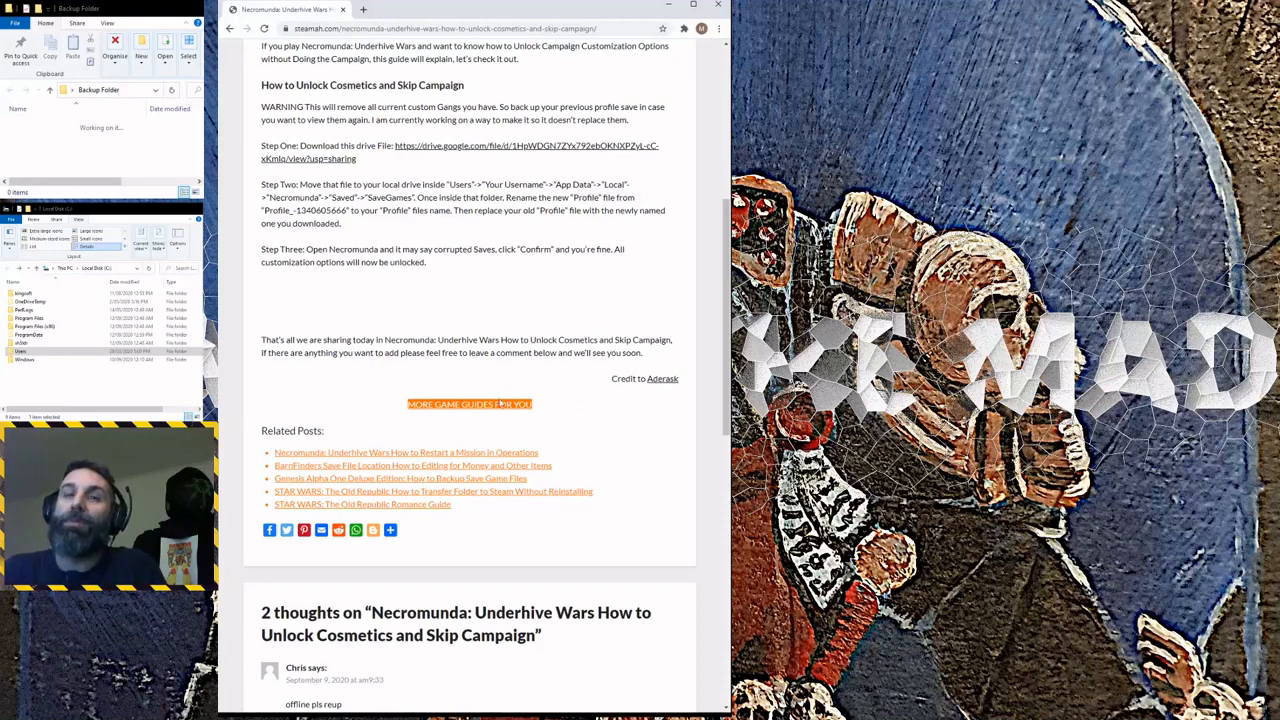
pyautogui.moveTo(561, 438)
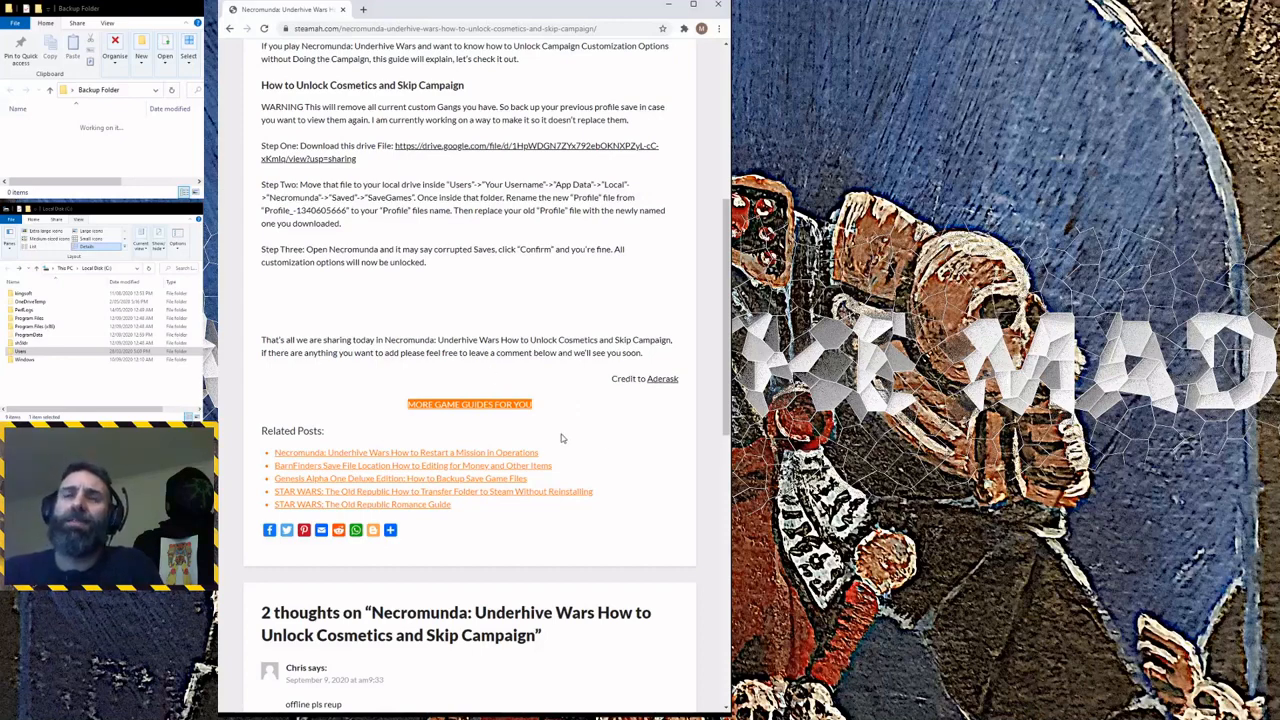
pyautogui.moveTo(564, 434)
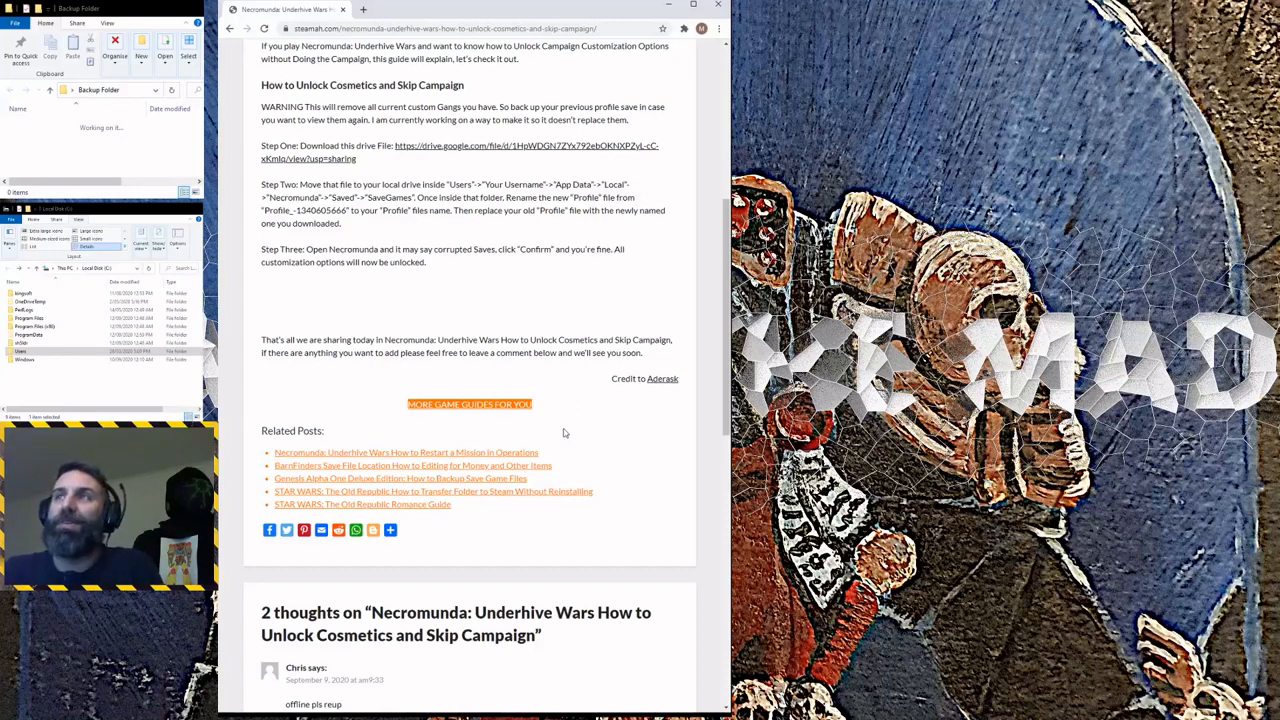
pyautogui.moveTo(427, 326)
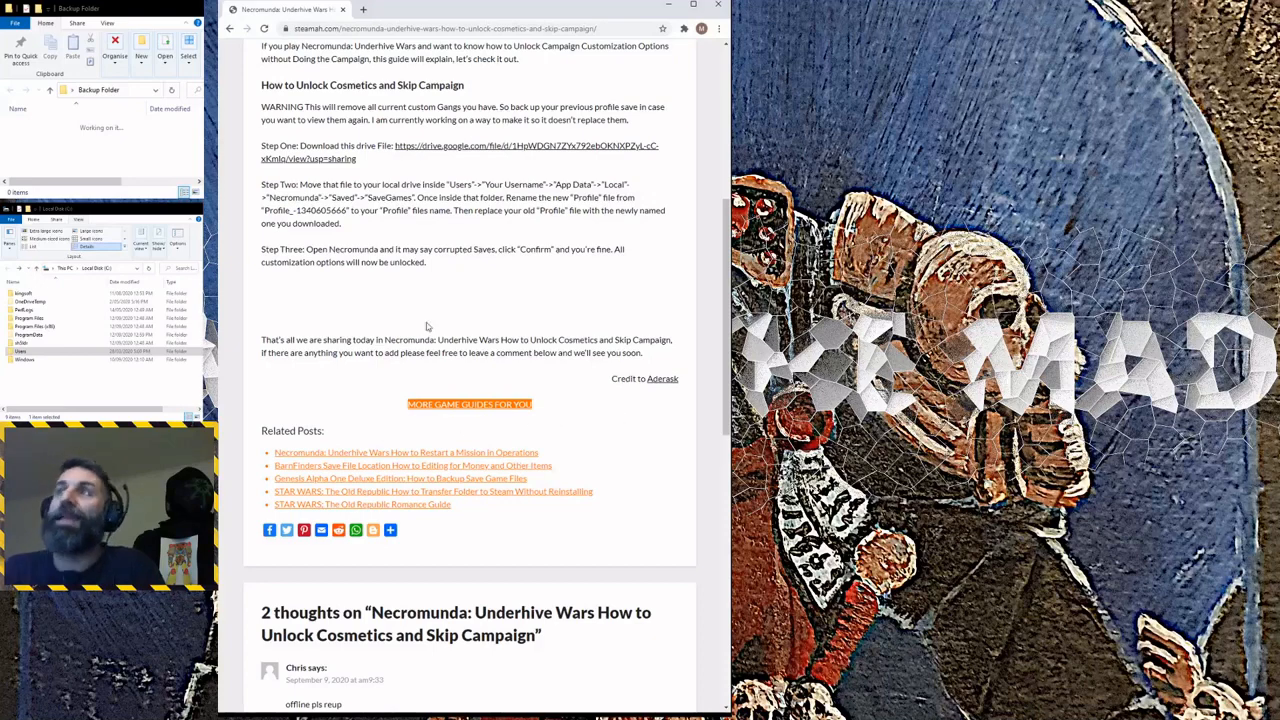
pyautogui.moveTo(565, 372)
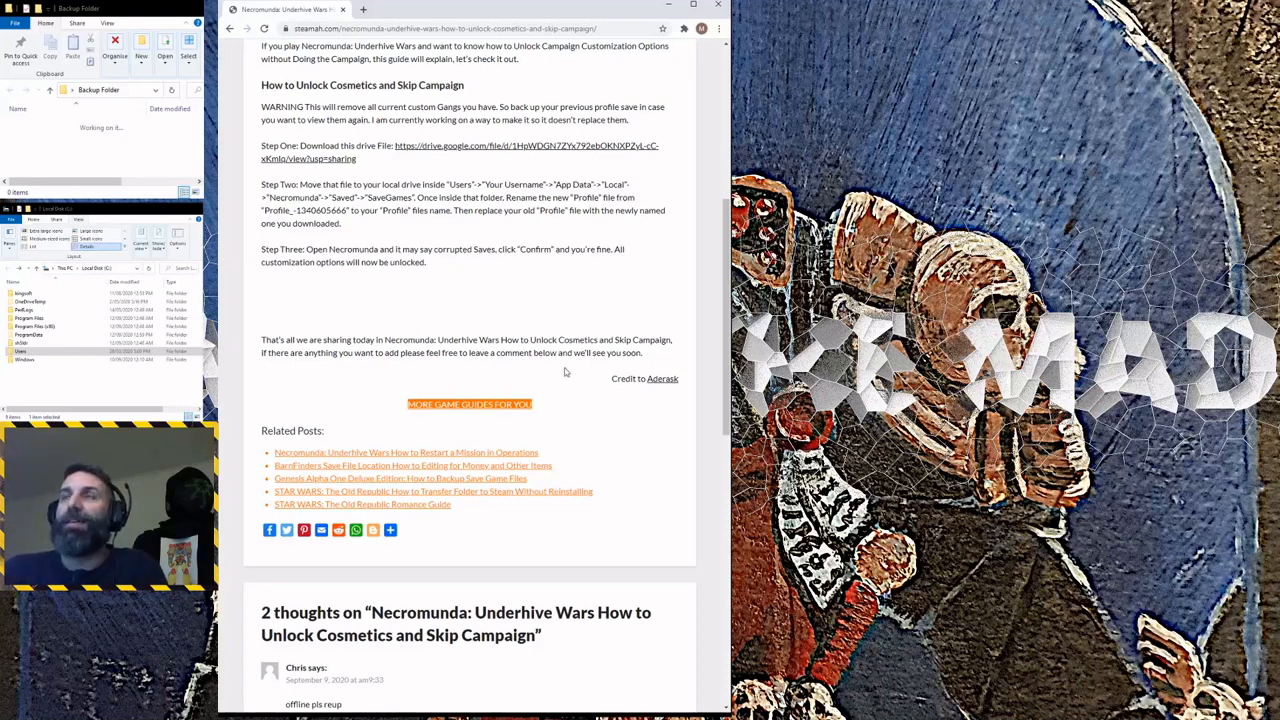
pyautogui.scroll(3)
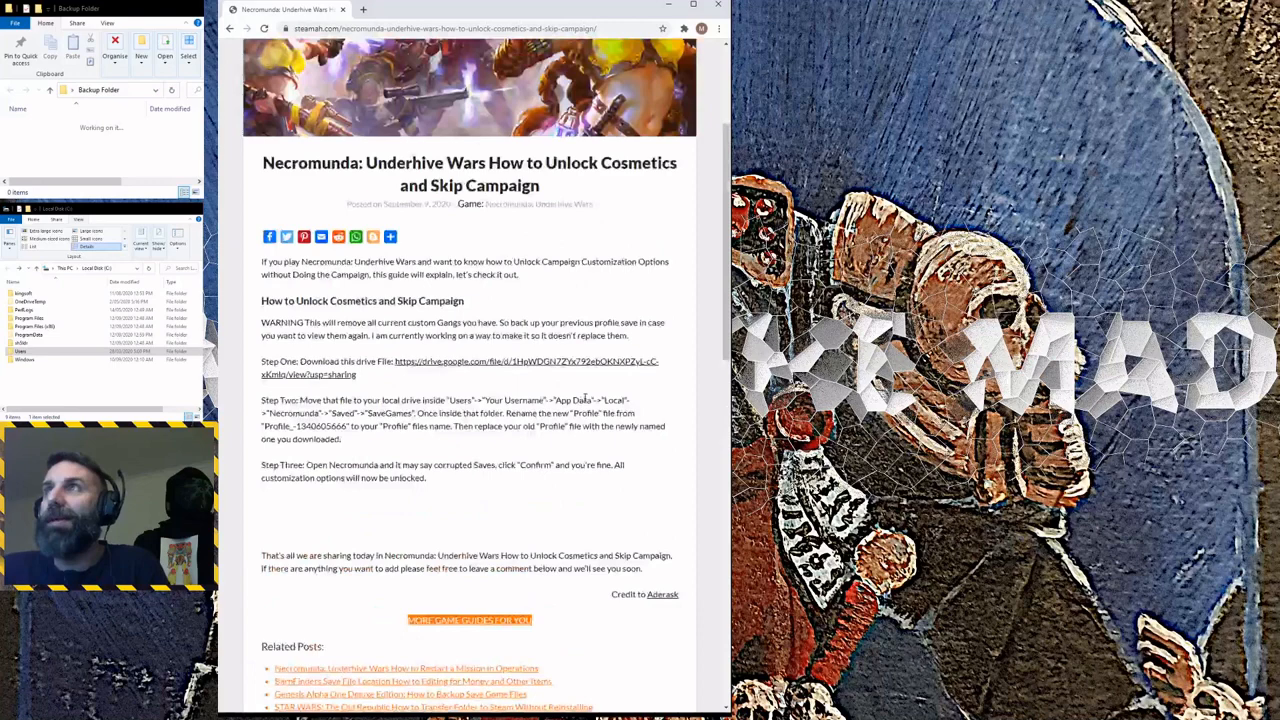
pyautogui.scroll(-3)
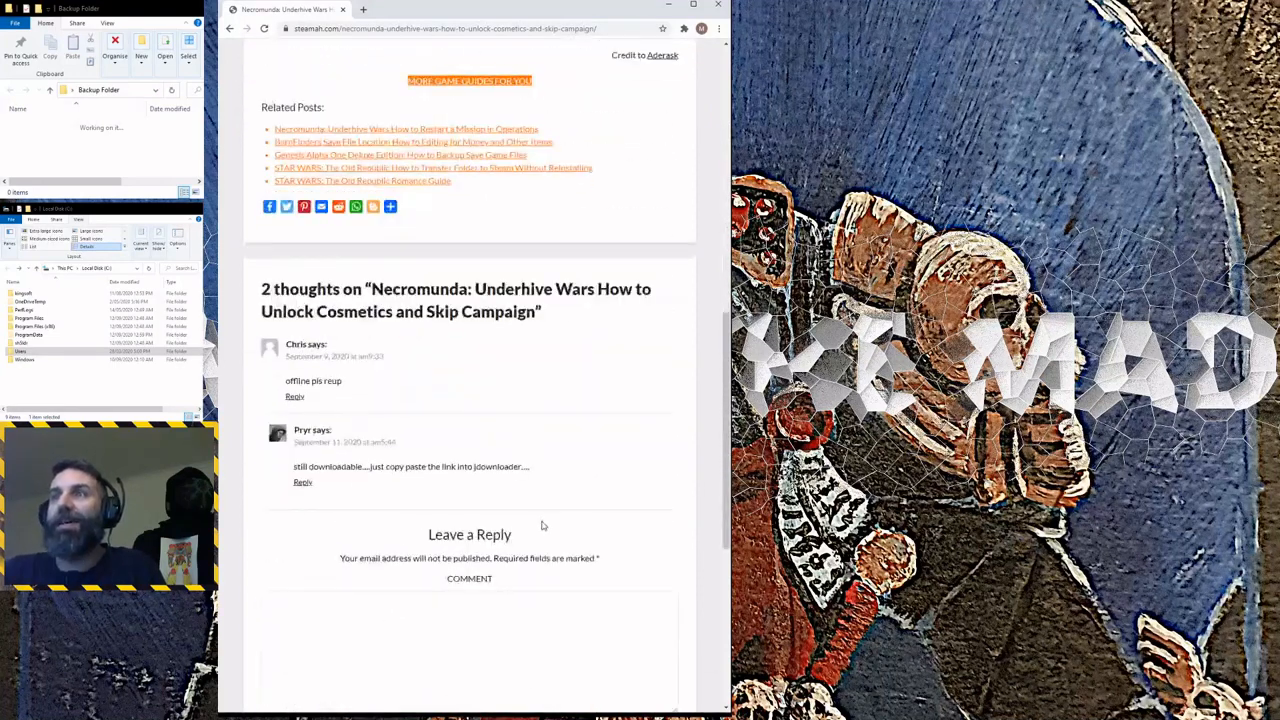
pyautogui.moveTo(489, 488)
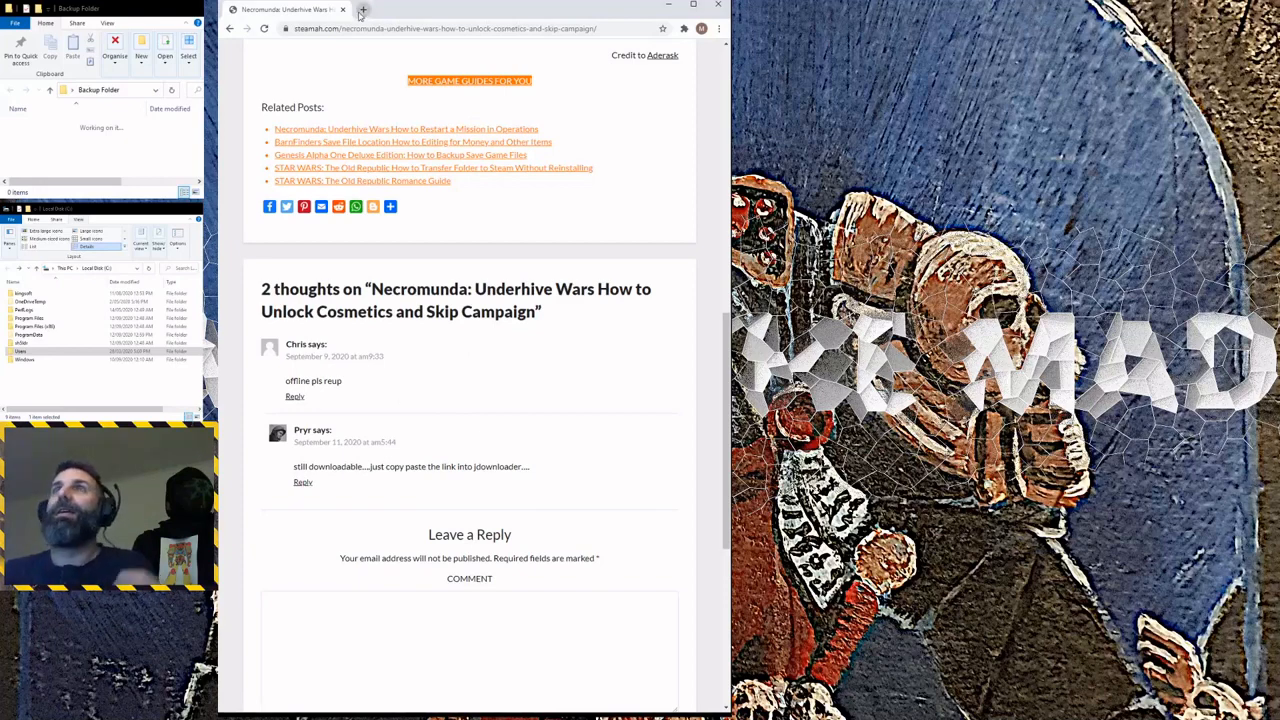
# Search Google for 'jdownloader' in a new tab.
pyautogui.click(363, 9)
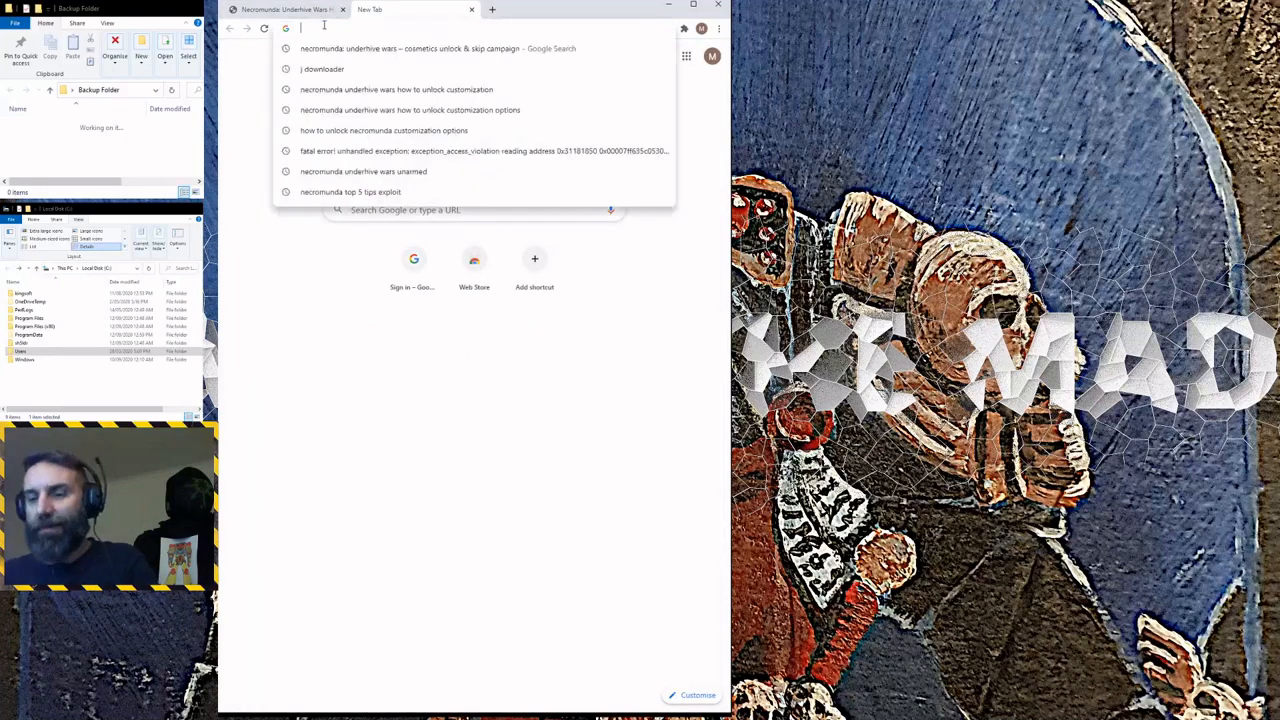
pyautogui.write('jdownloader')
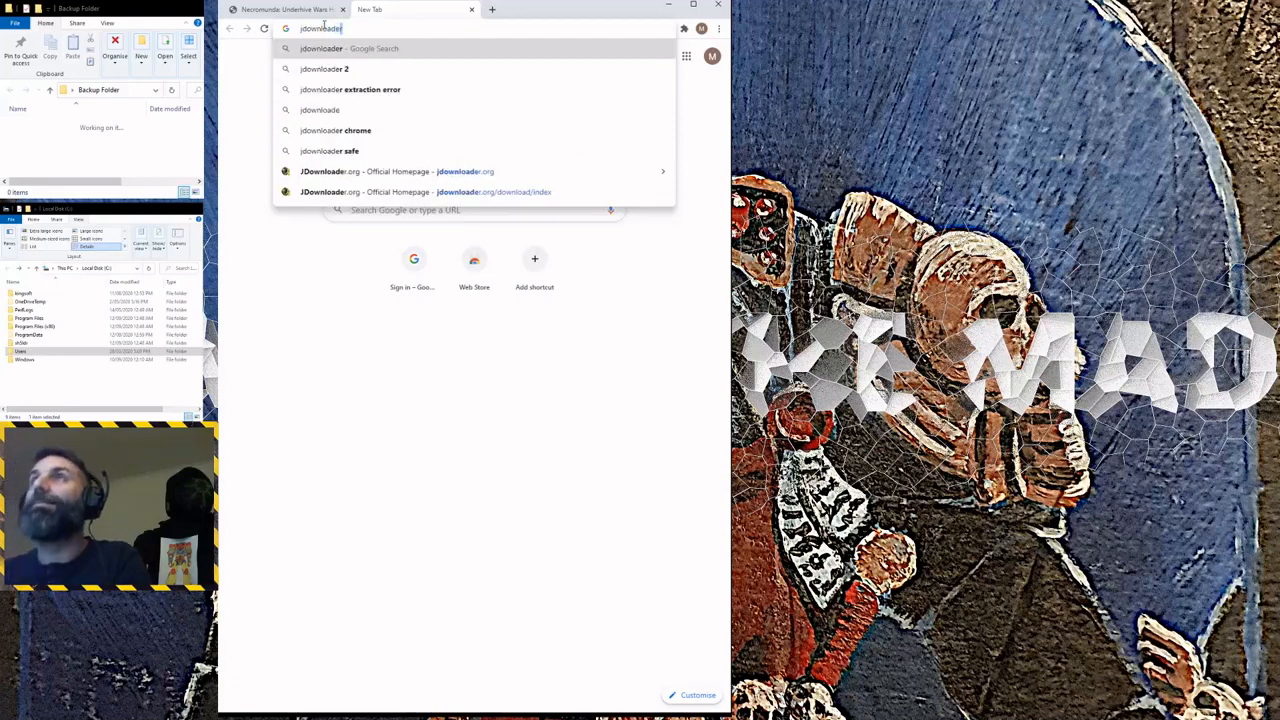
pyautogui.press('Return')
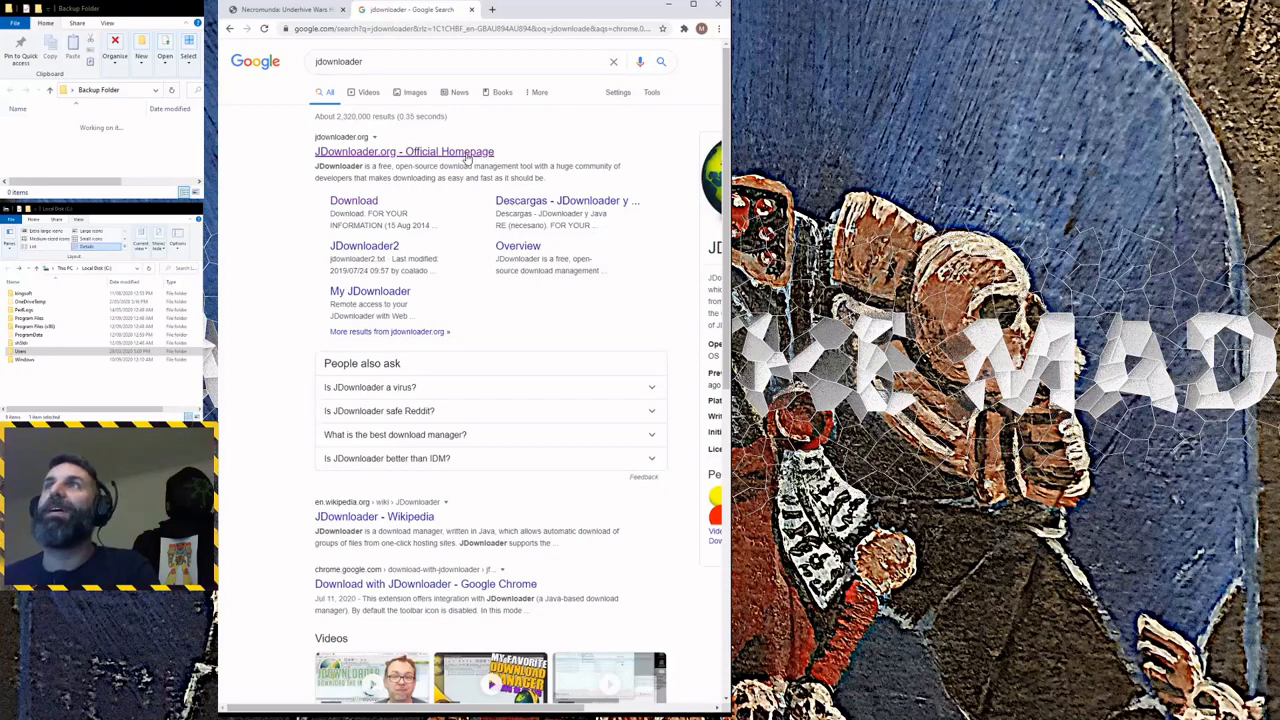
# Download the 32/64Bit Windows web installer from jdownloader.org's download page.
pyautogui.click(404, 151)
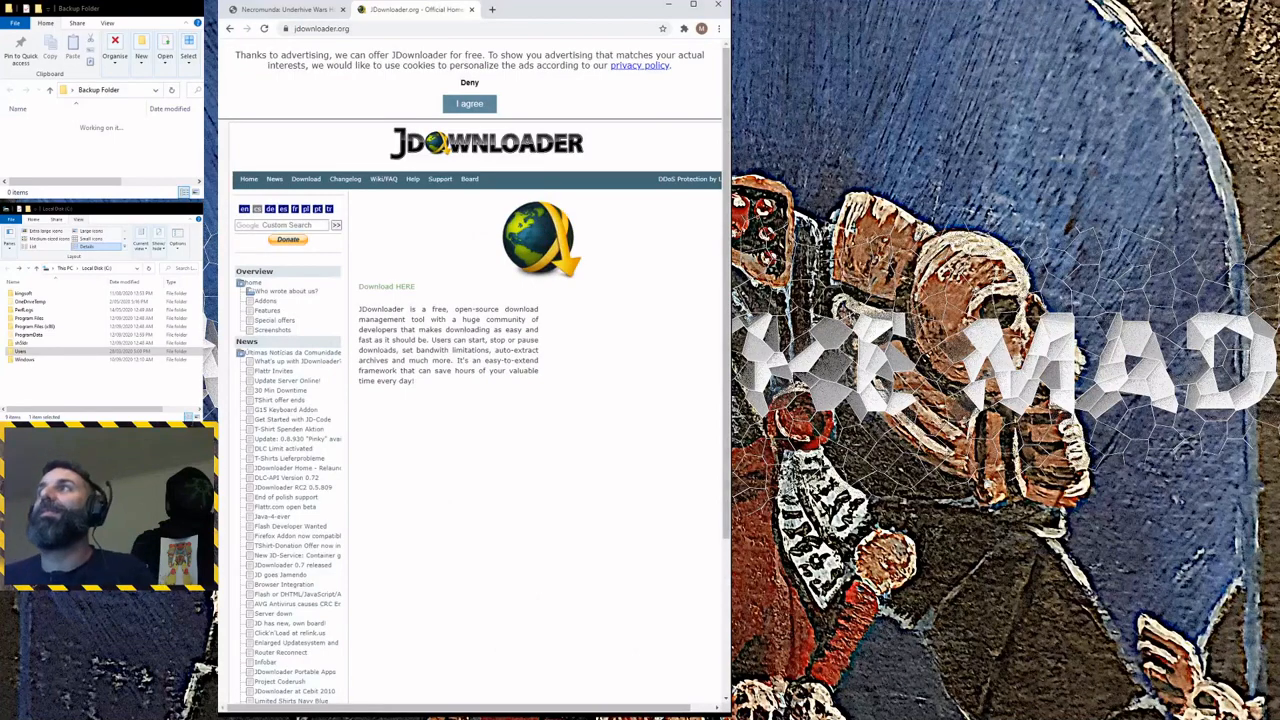
pyautogui.moveTo(689, 264)
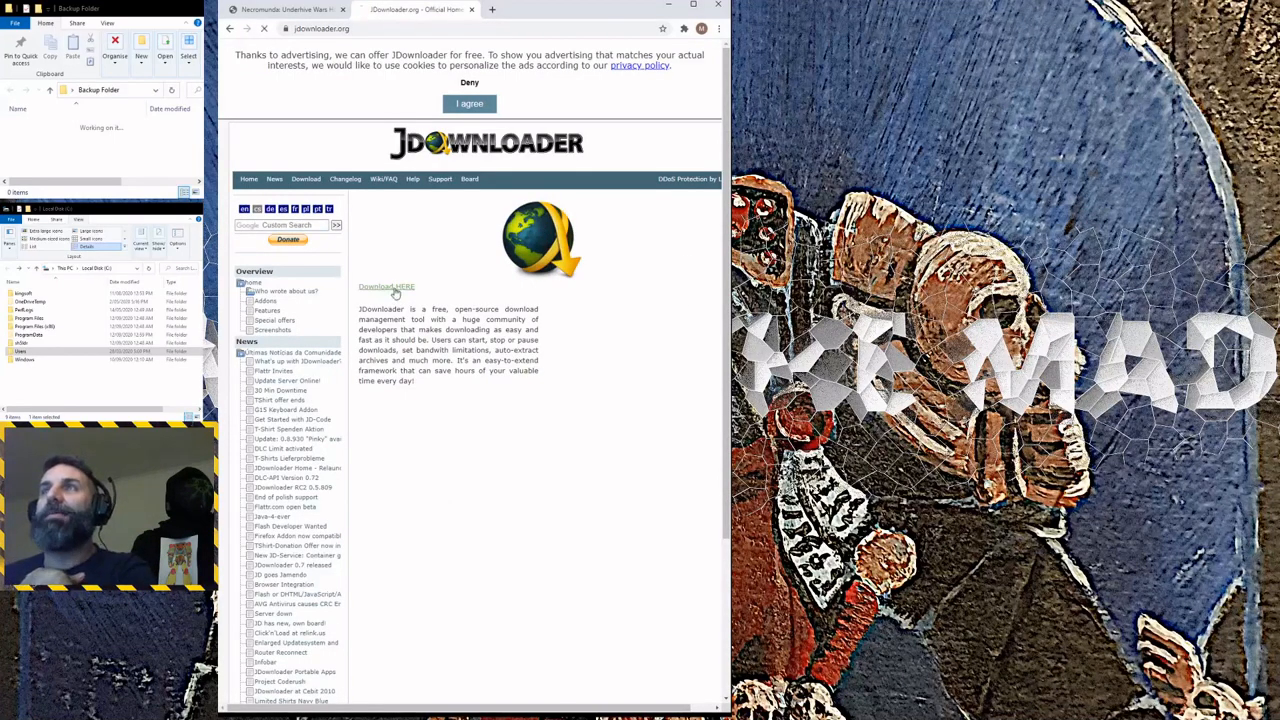
pyautogui.click(386, 286)
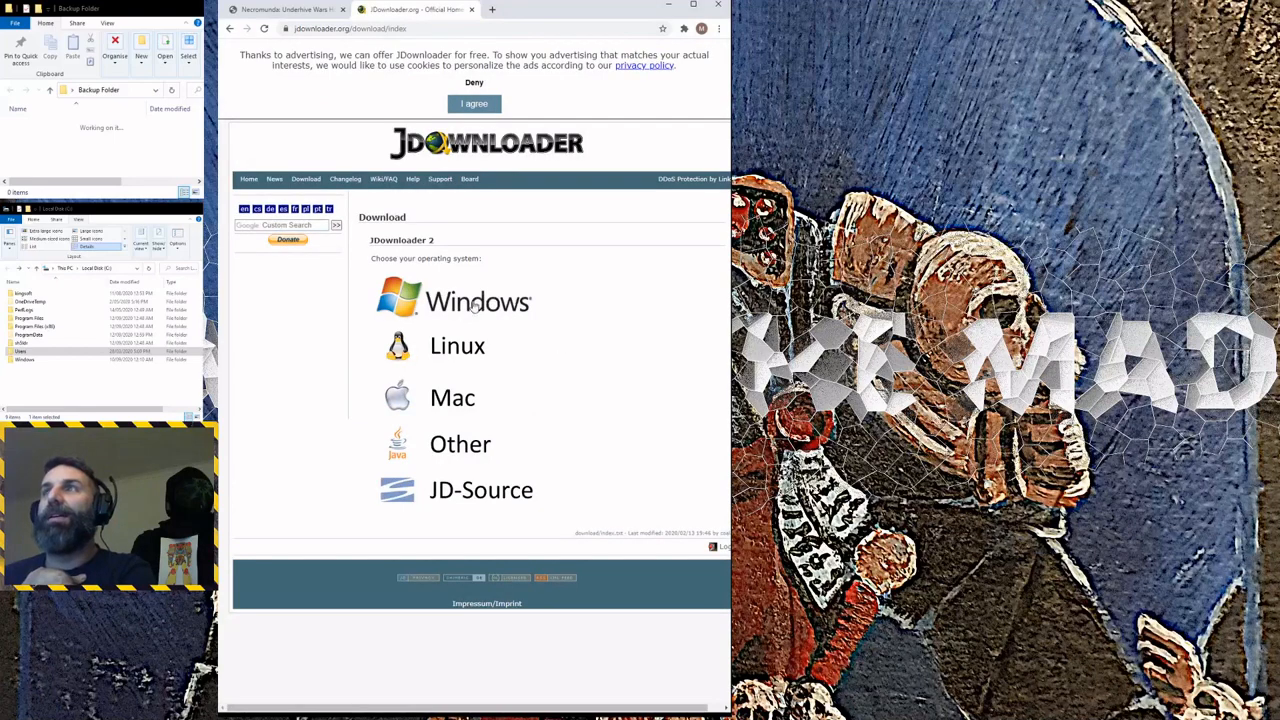
pyautogui.click(478, 300)
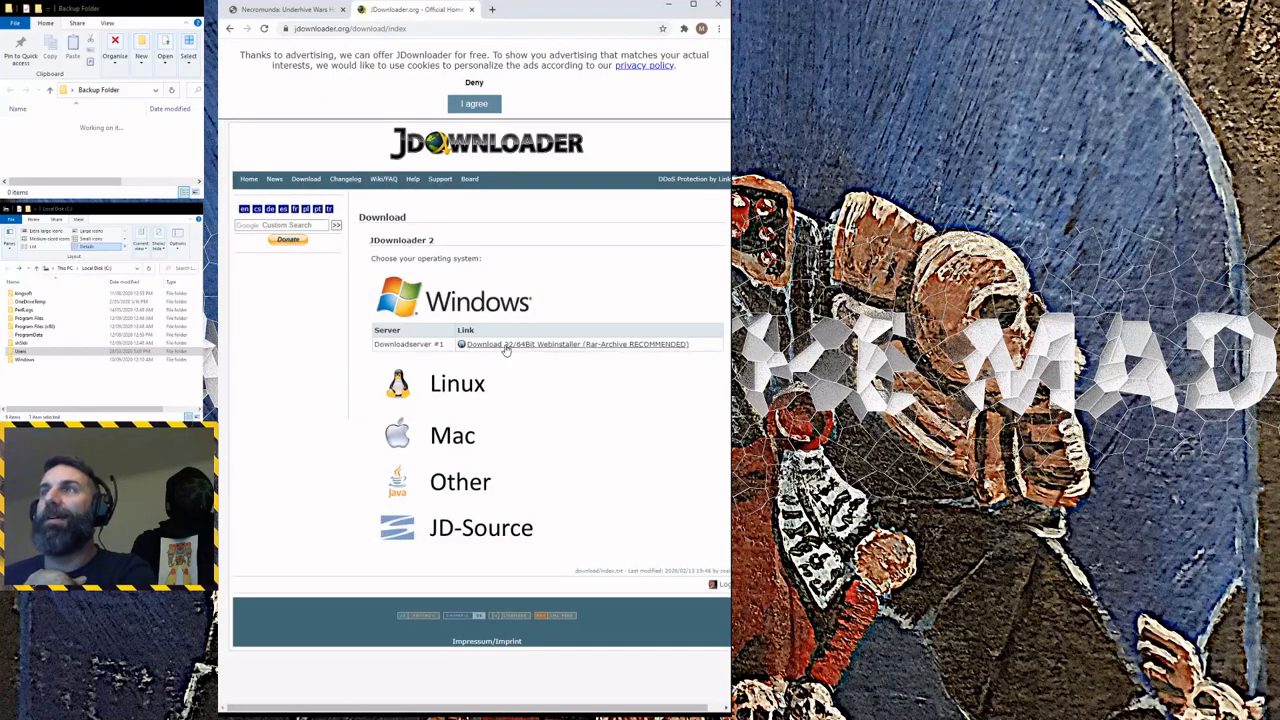
pyautogui.click(577, 344)
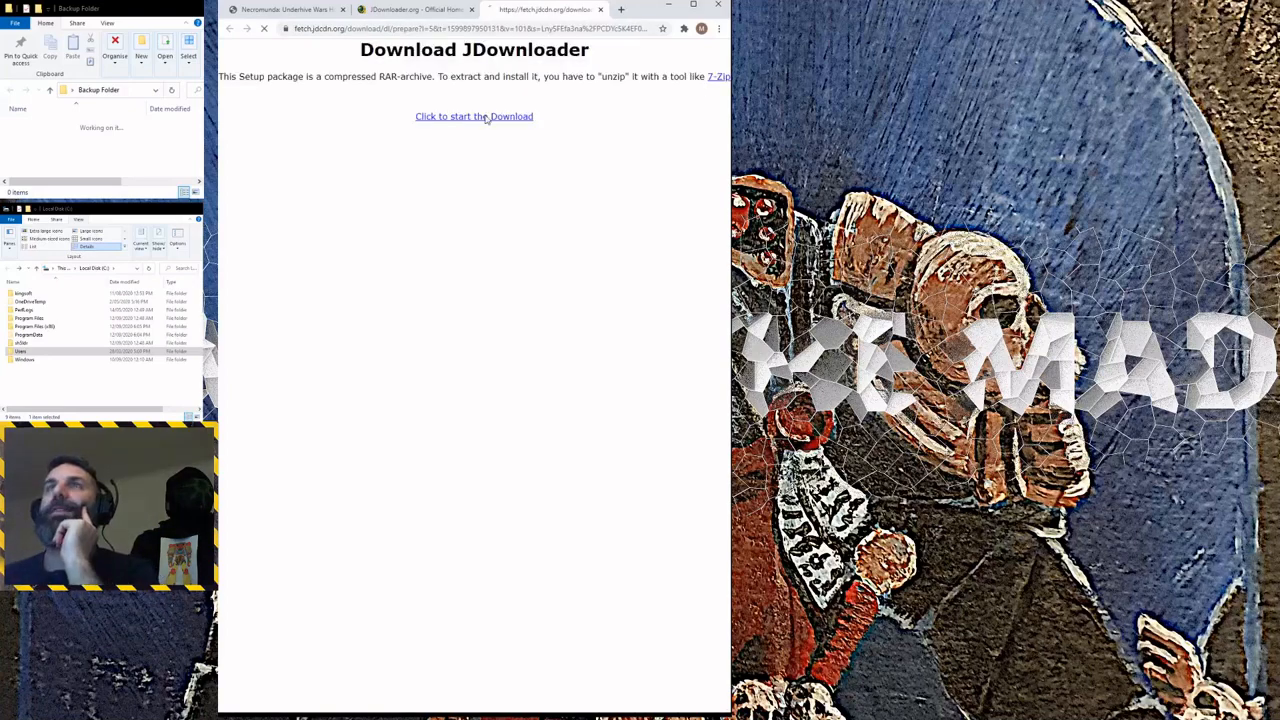
pyautogui.click(474, 116)
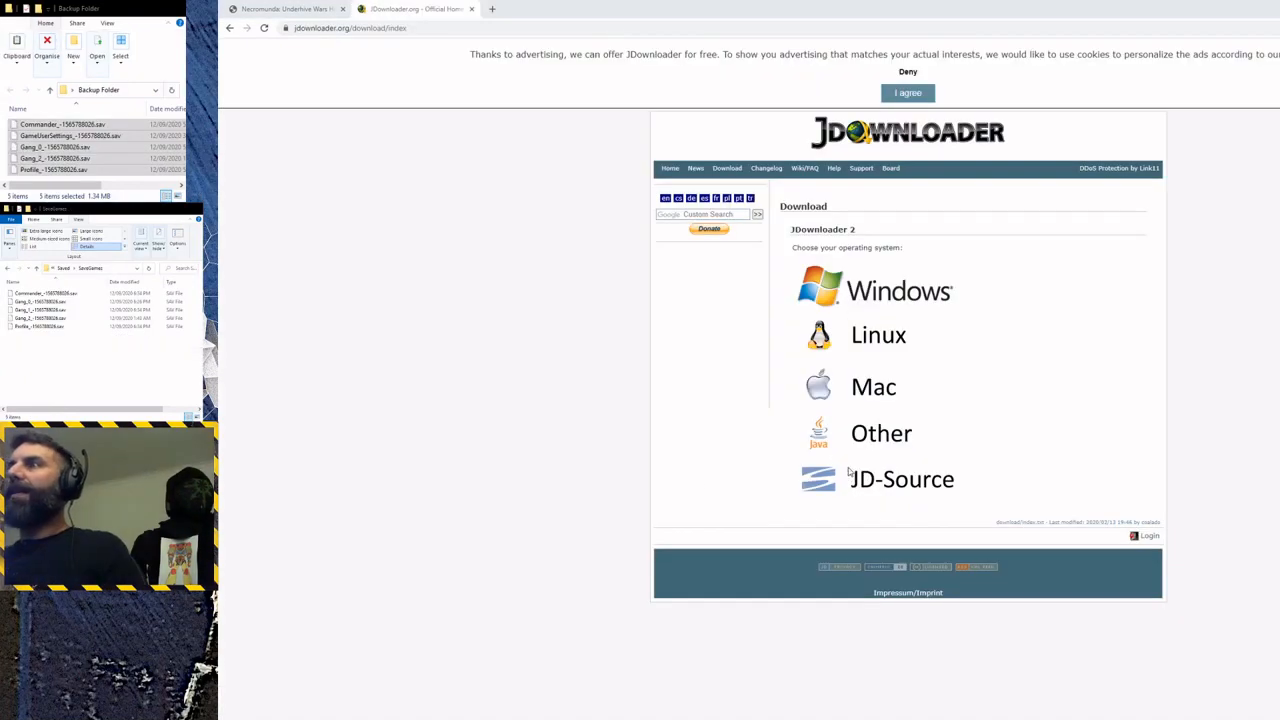
pyautogui.moveTo(870, 455)
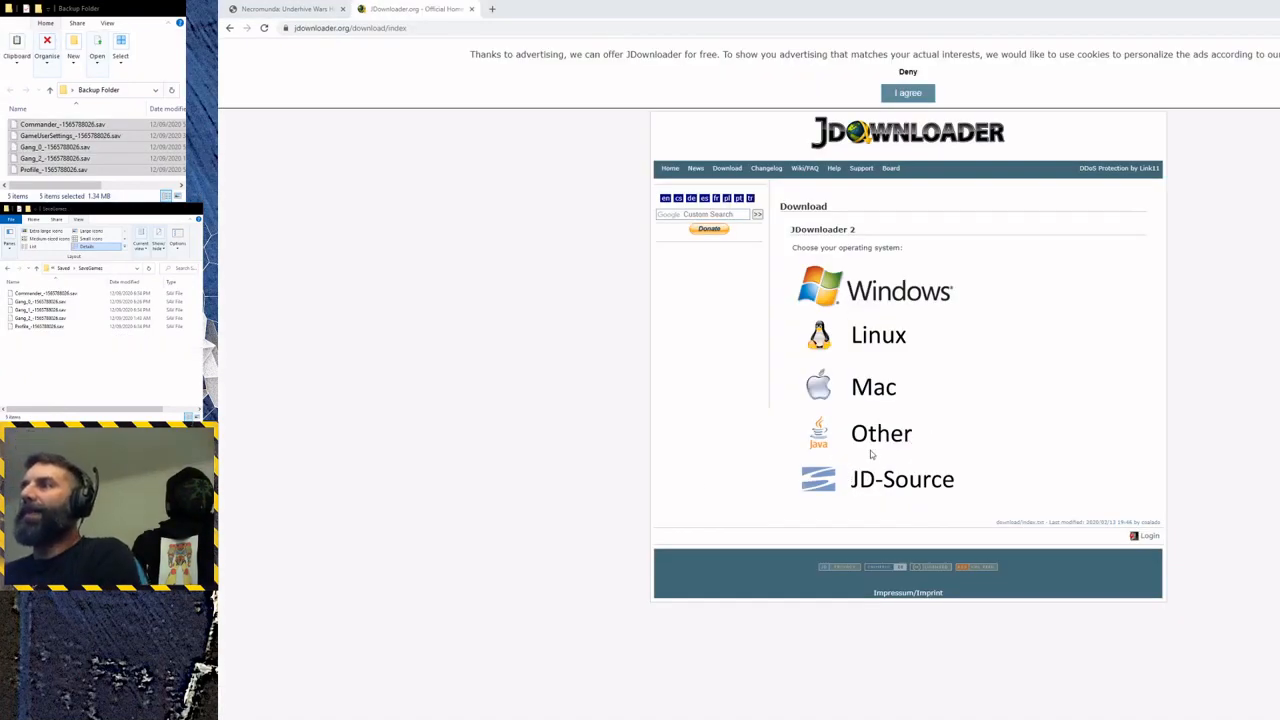
pyautogui.moveTo(900, 422)
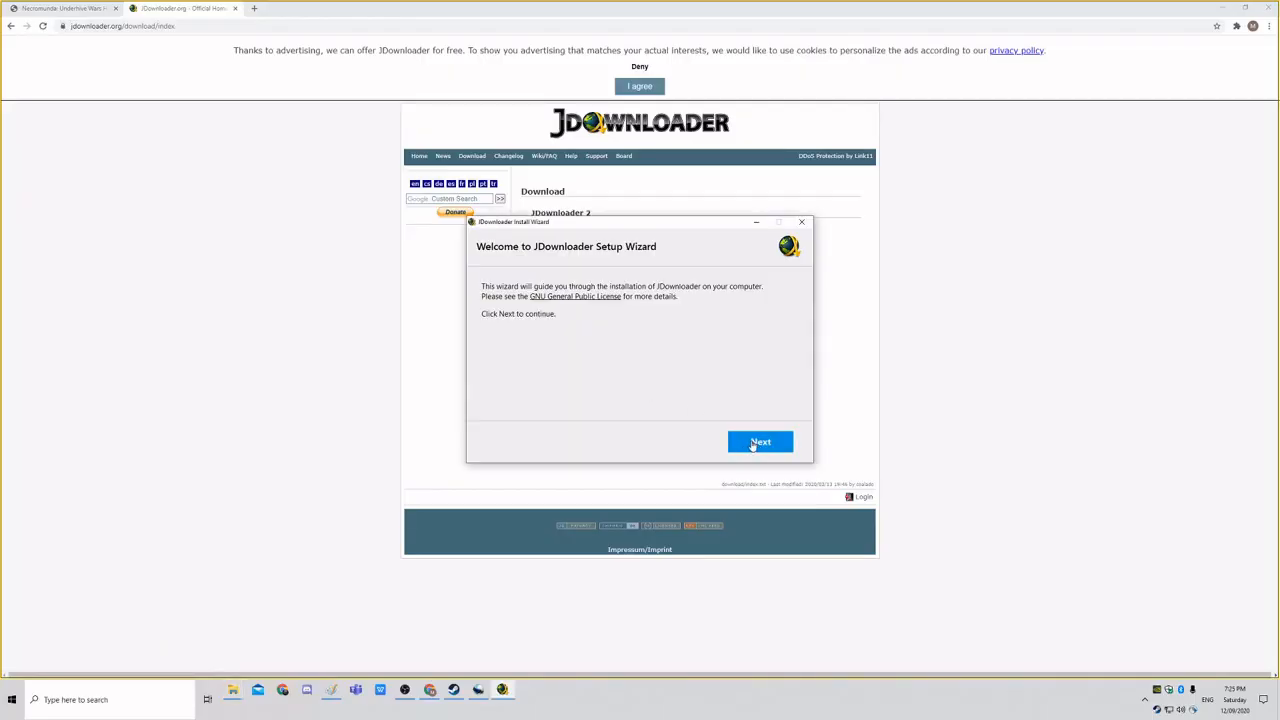
# Accept setup defaults, declining Smart Driver Care and the McAfee WebAdvisor offer.
pyautogui.click(760, 442)
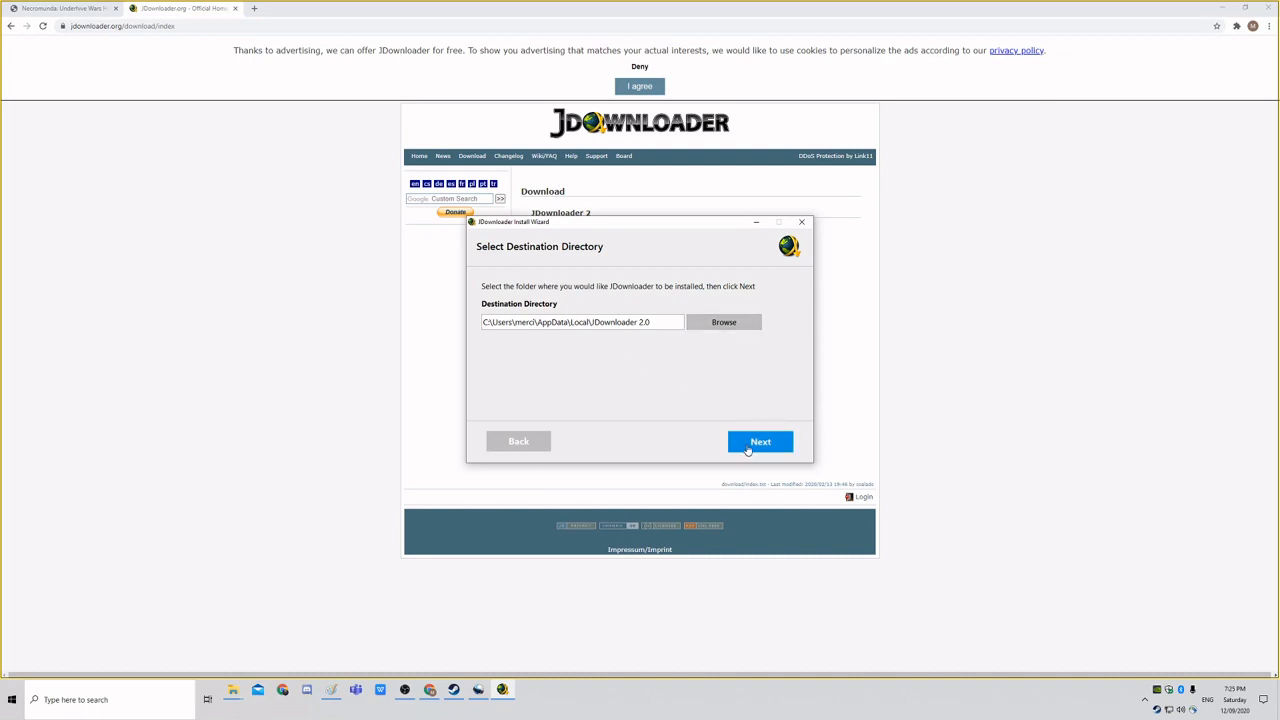
pyautogui.click(760, 441)
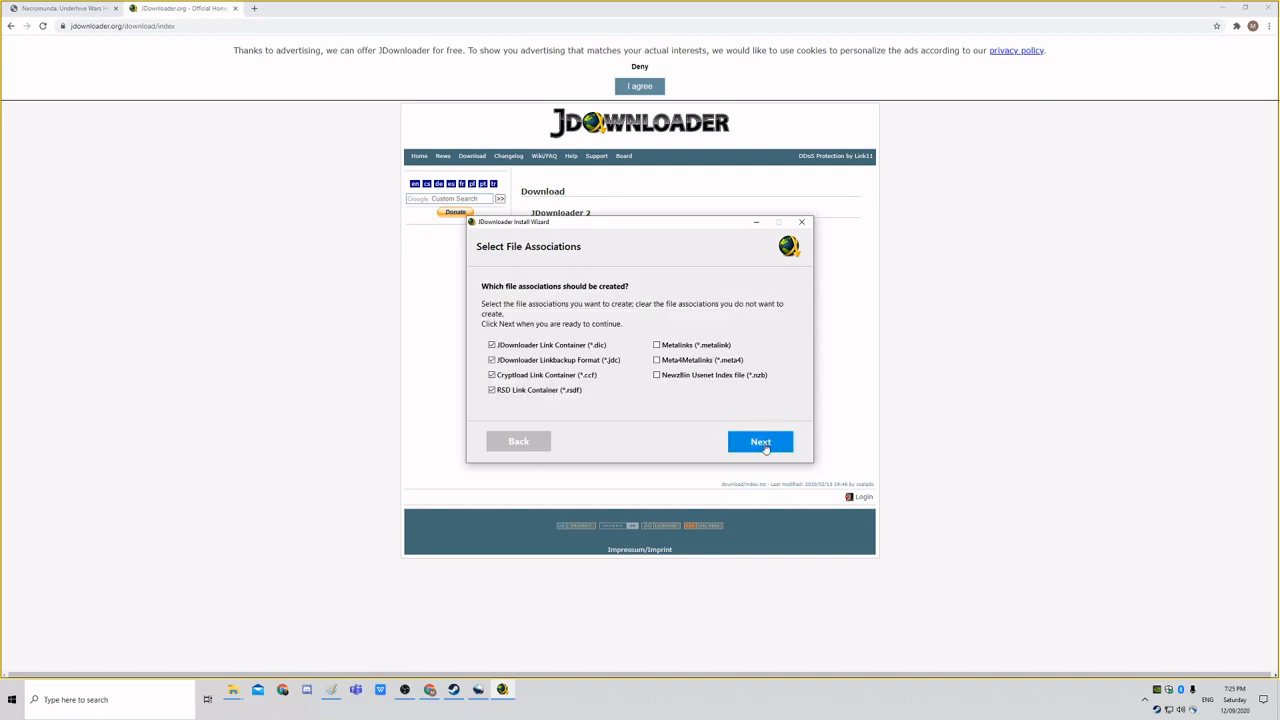
pyautogui.click(760, 441)
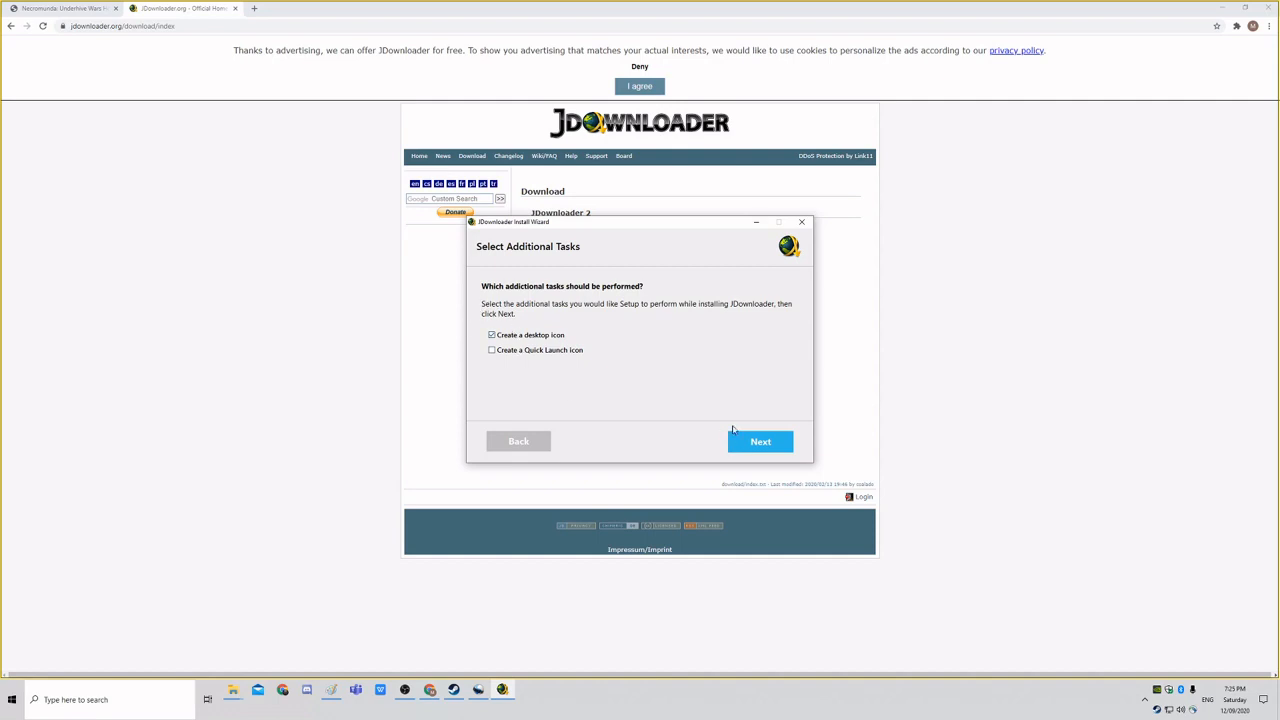
pyautogui.click(760, 441)
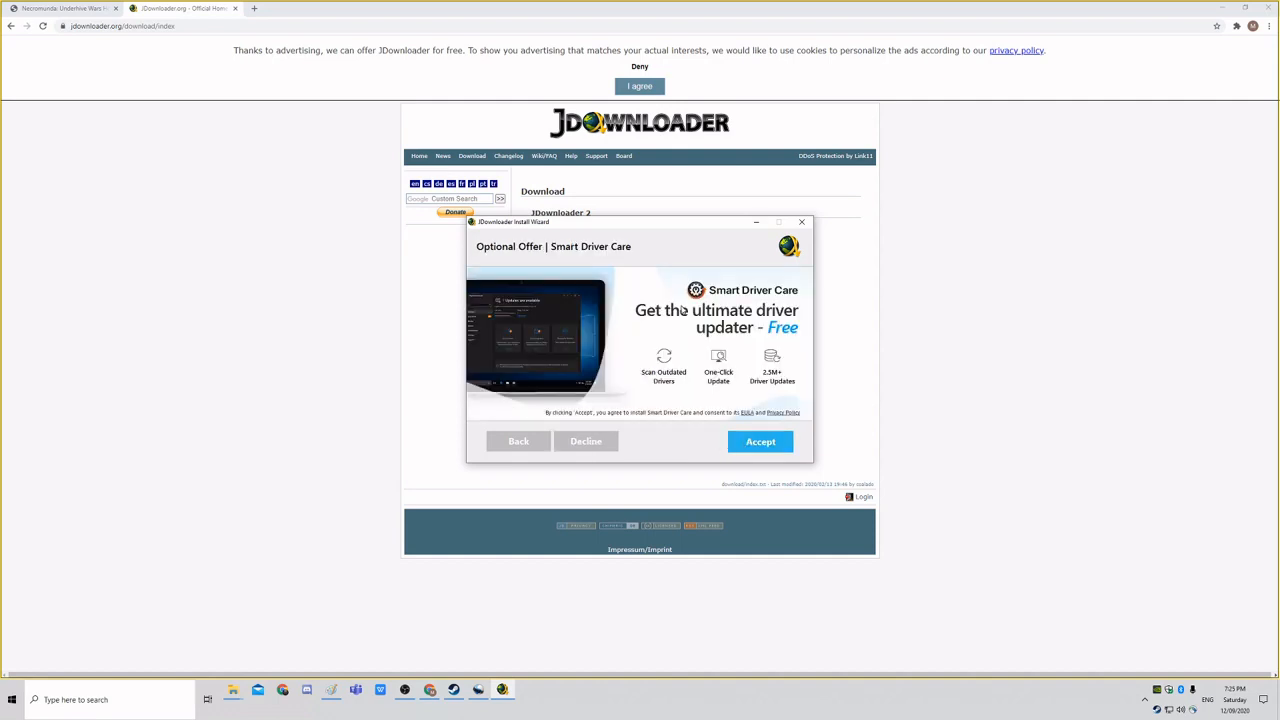
pyautogui.moveTo(665, 346)
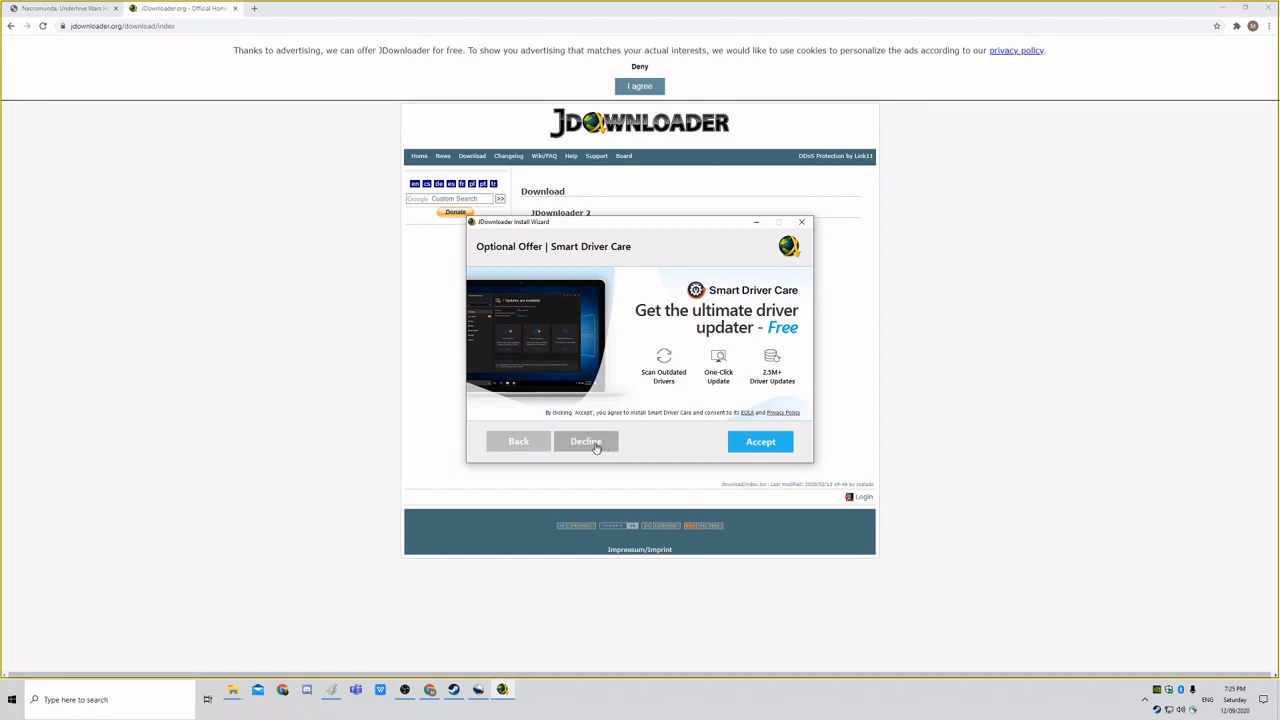
pyautogui.click(585, 441)
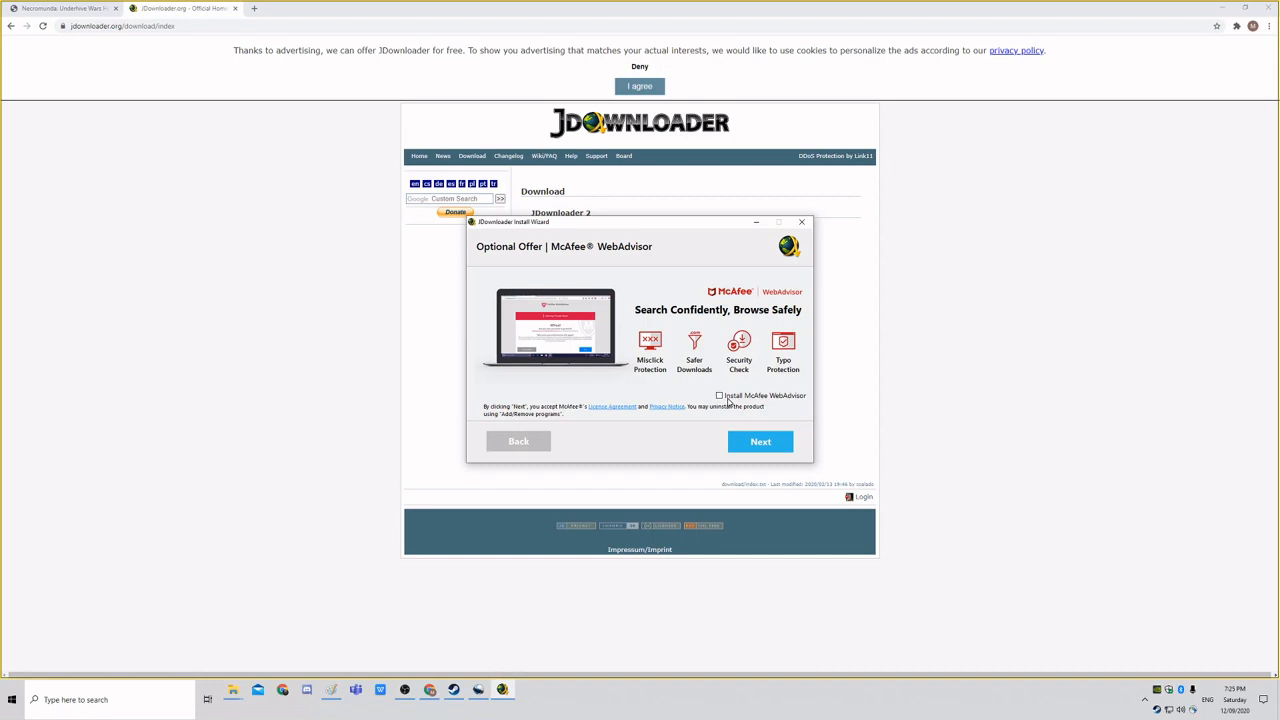
pyautogui.click(760, 441)
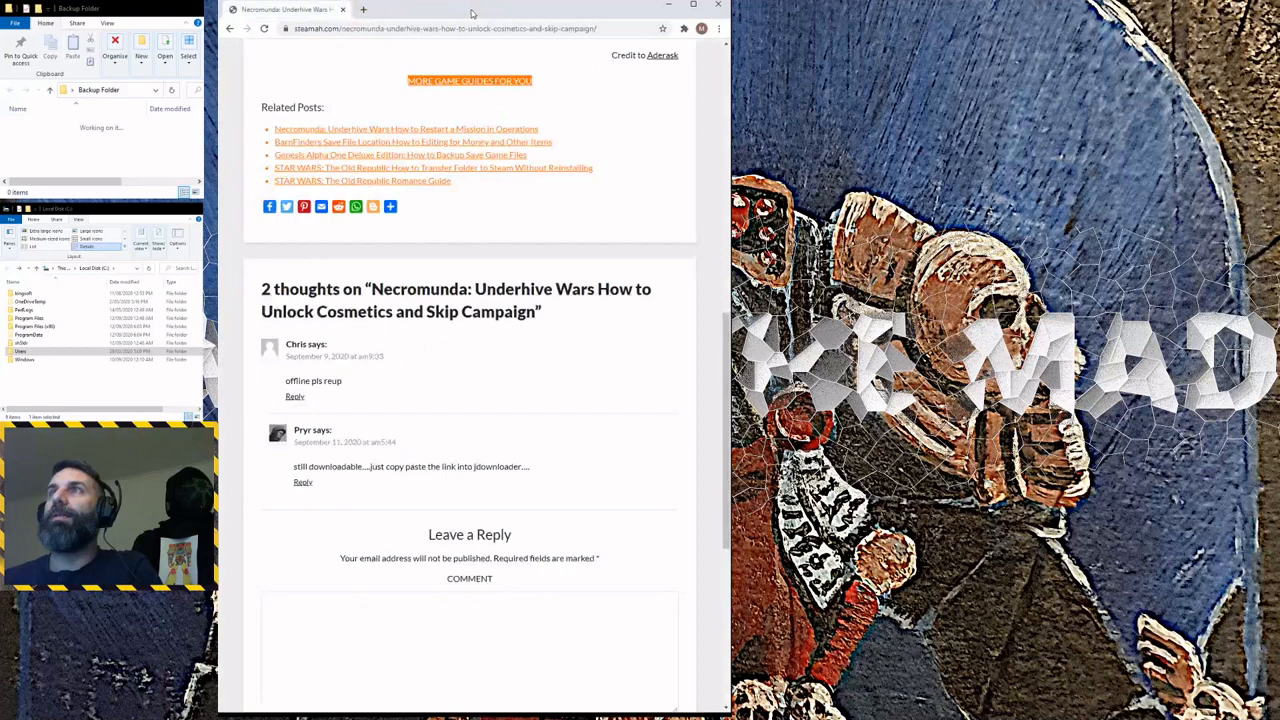
# Scroll the guide back up to Step One and its Google Drive link.
pyautogui.scroll(3)
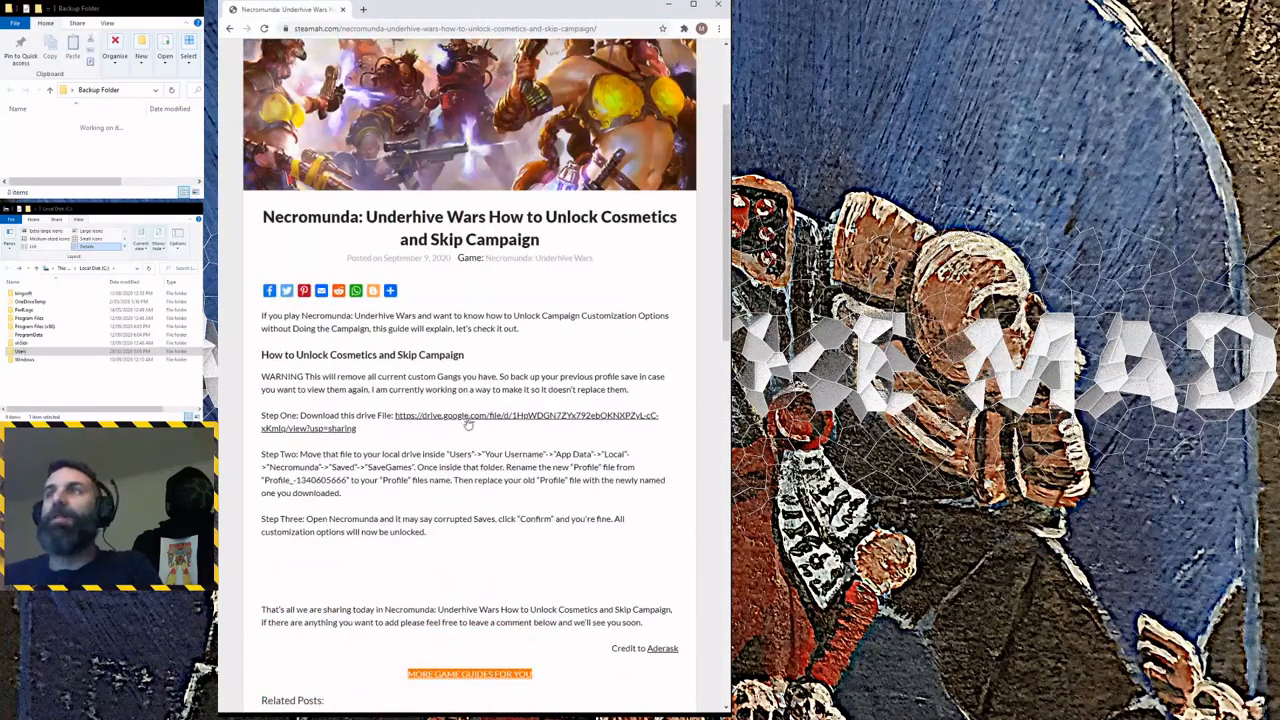
pyautogui.moveTo(360, 435)
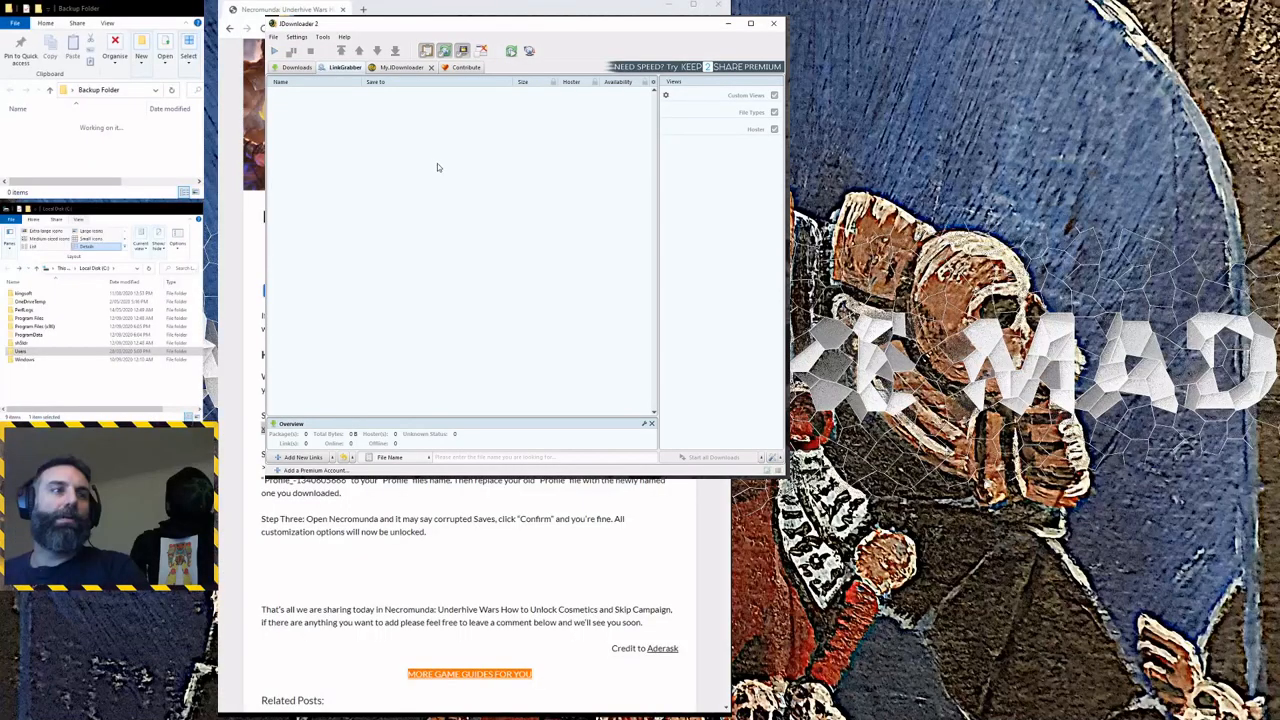
pyautogui.moveTo(426, 155)
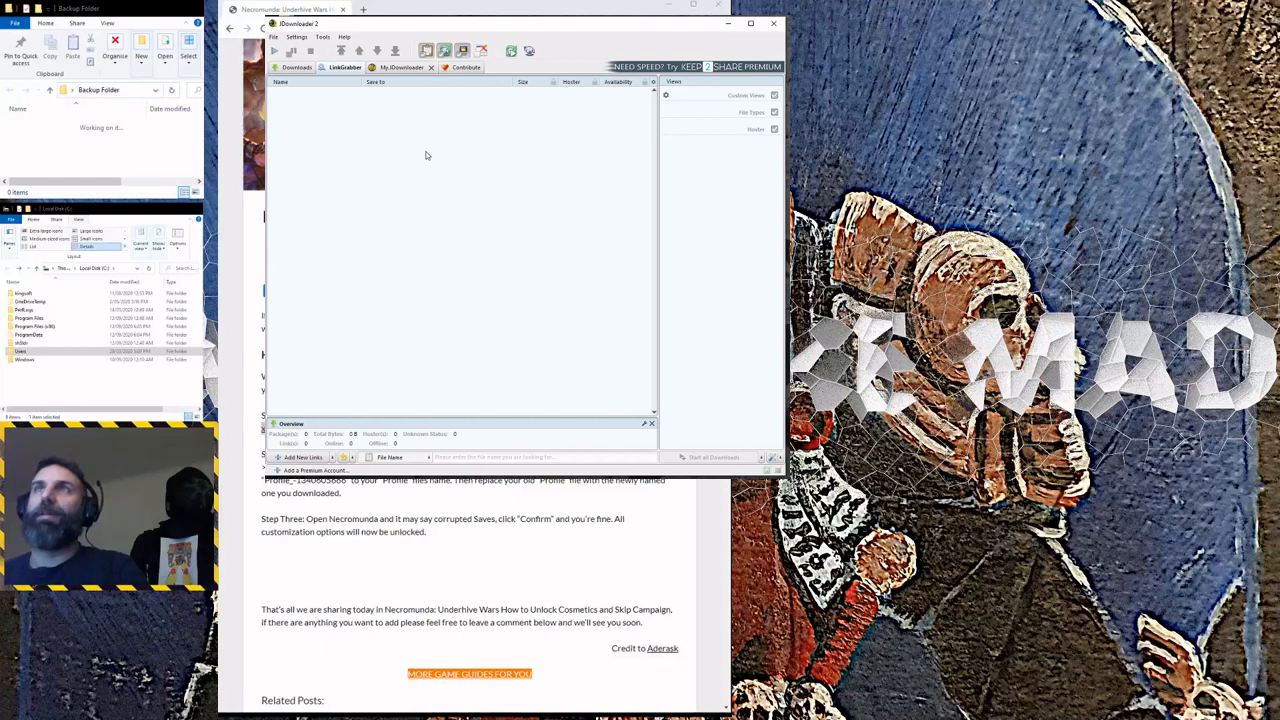
# Paste the Drive link into LinkGrabber and start downloading the profile file.
pyautogui.rightClick(425, 155)
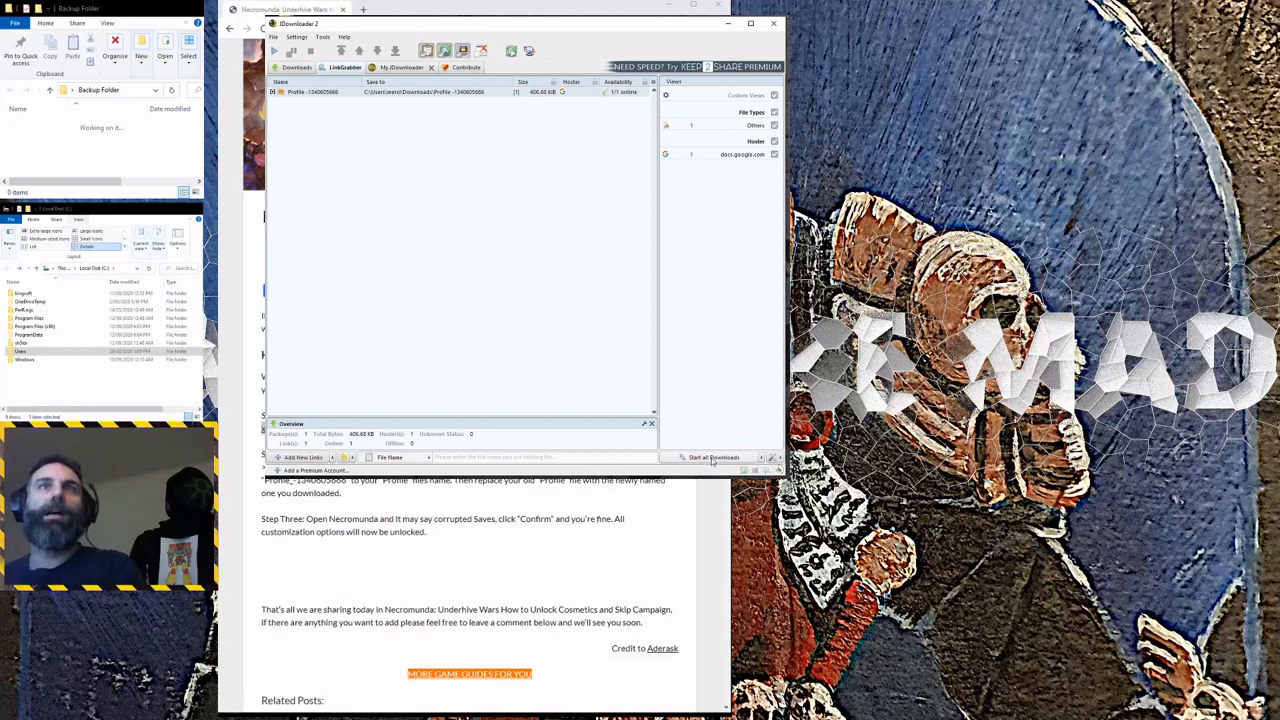
pyautogui.click(713, 457)
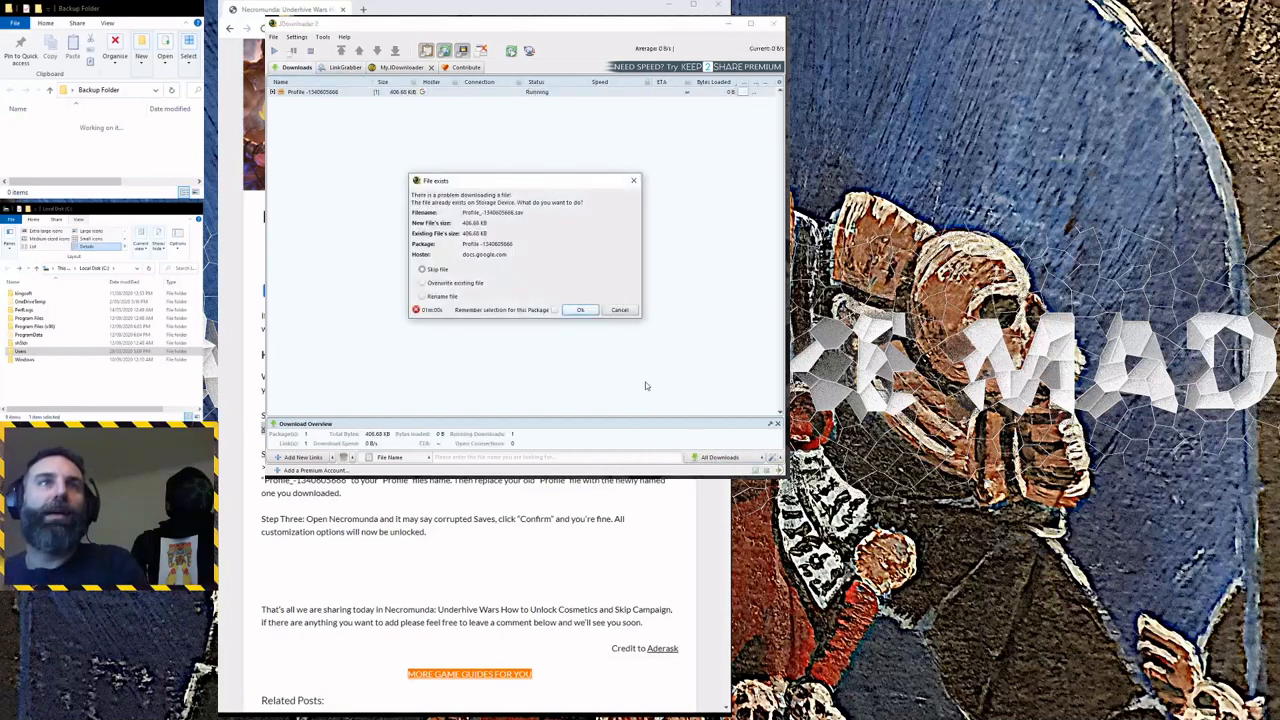
# Select 'Overwrite existing file' in the File exists dialog and confirm with OK.
pyautogui.click(422, 269)
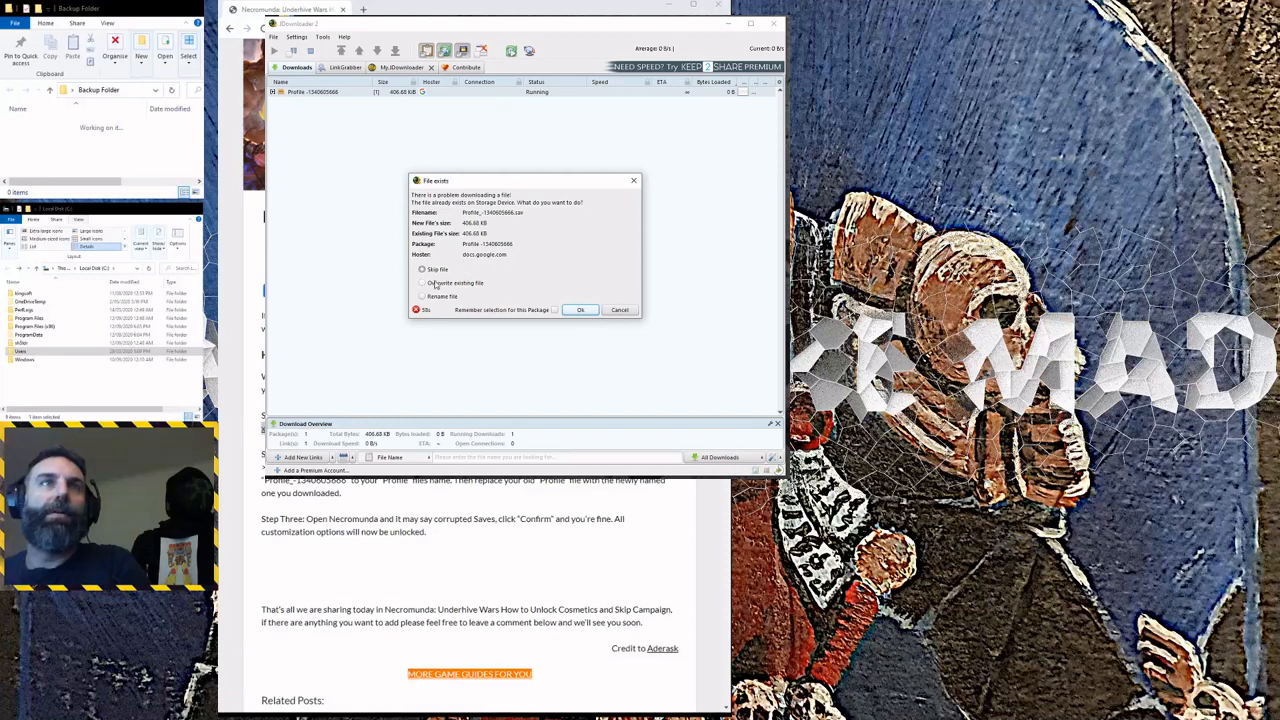
pyautogui.click(422, 282)
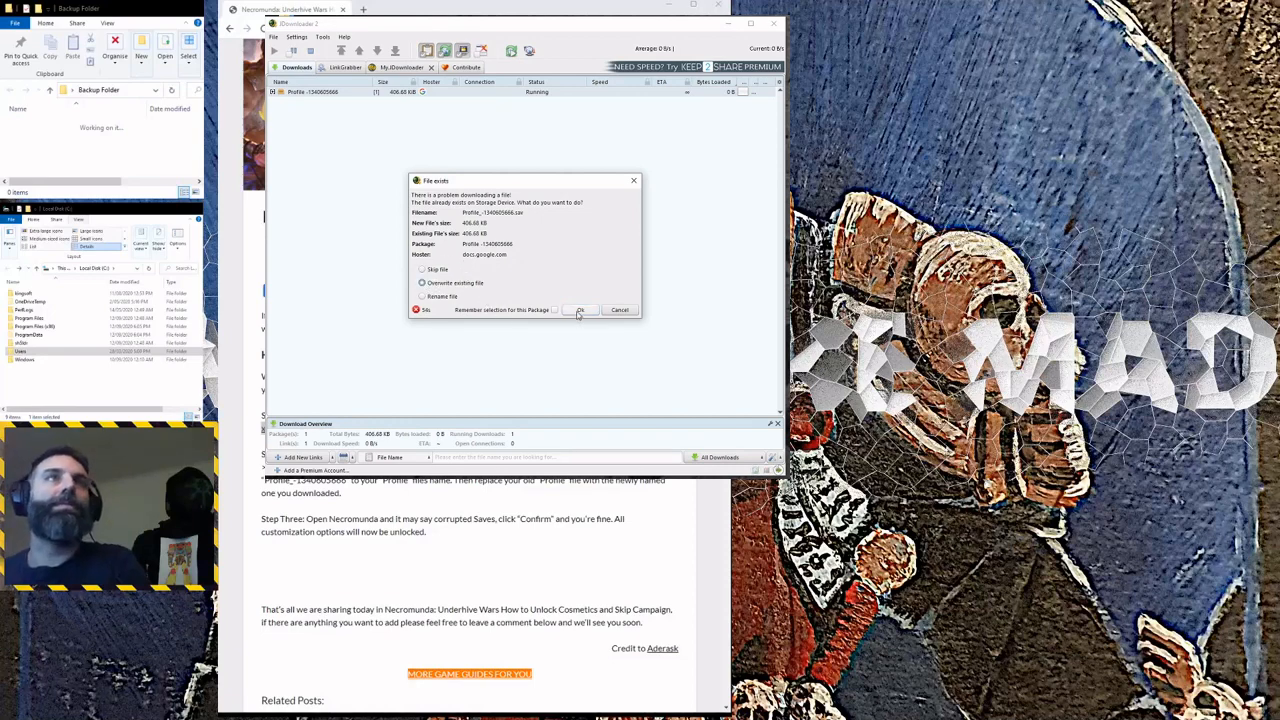
pyautogui.click(580, 309)
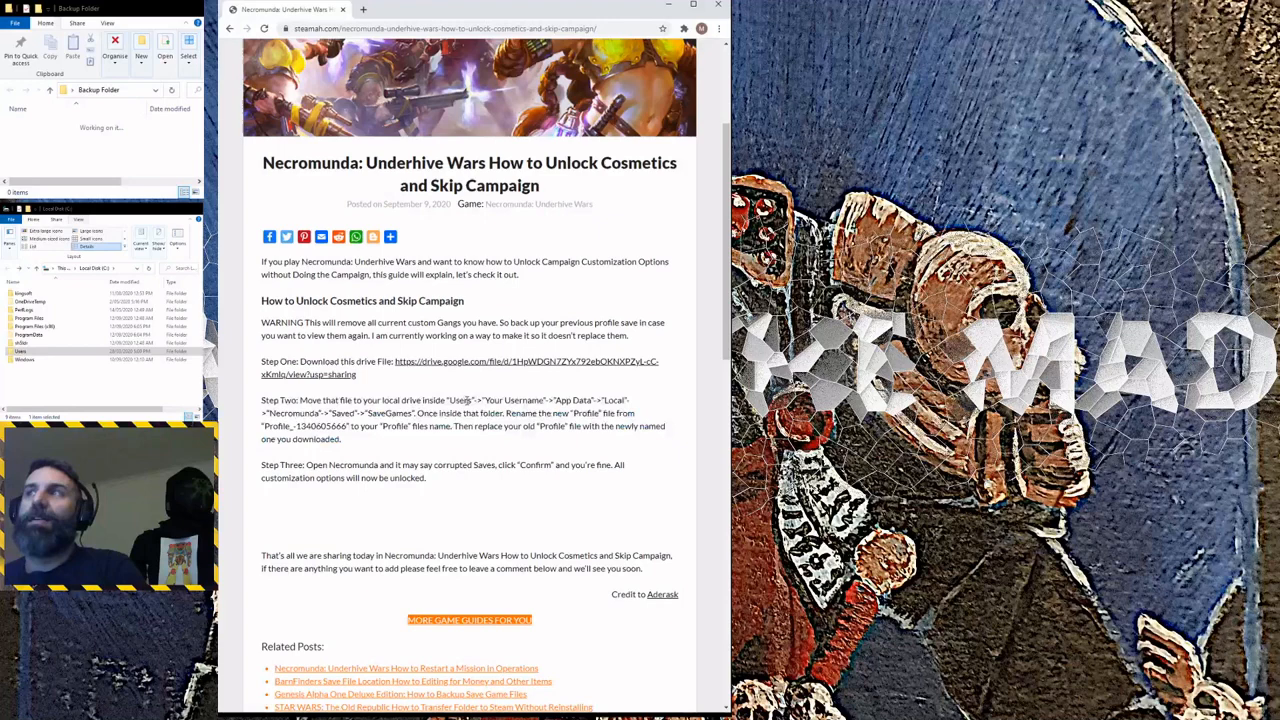
# Highlight the guide's save-folder path and open Necromunda in AppData Local.
pyautogui.moveTo(470, 400); pyautogui.dragTo(570, 413)
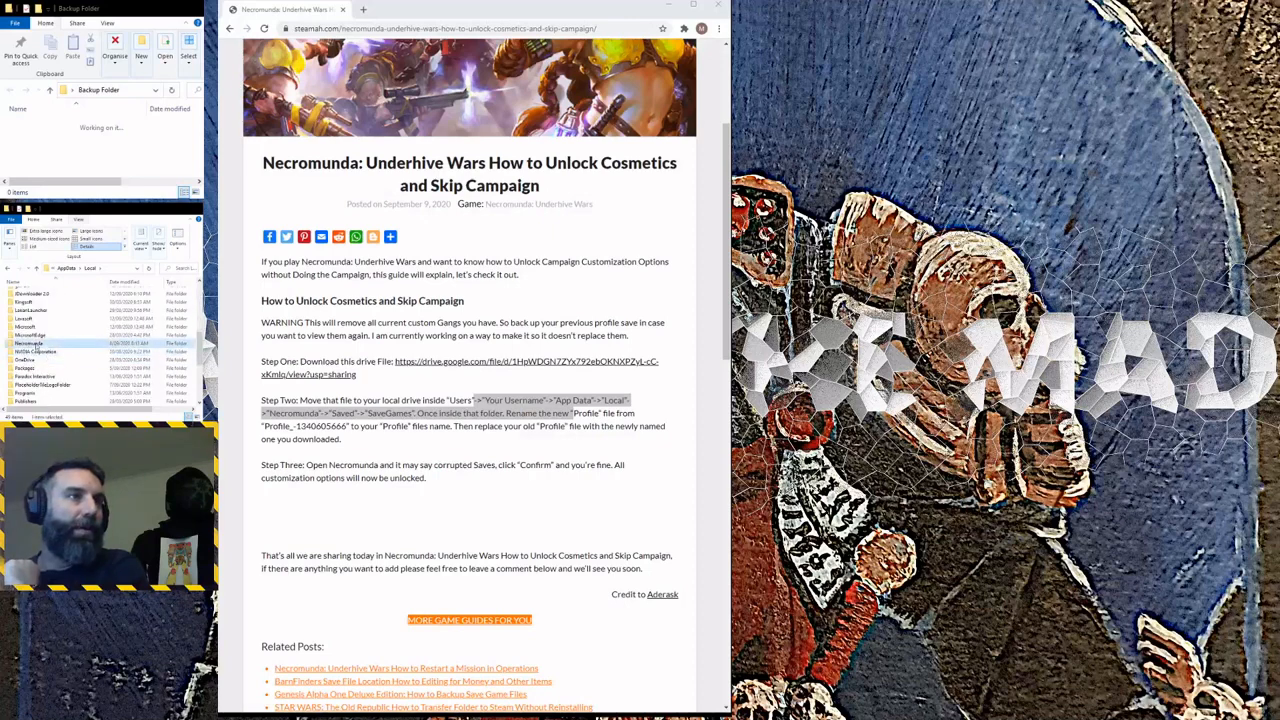
pyautogui.doubleClick(28, 343)
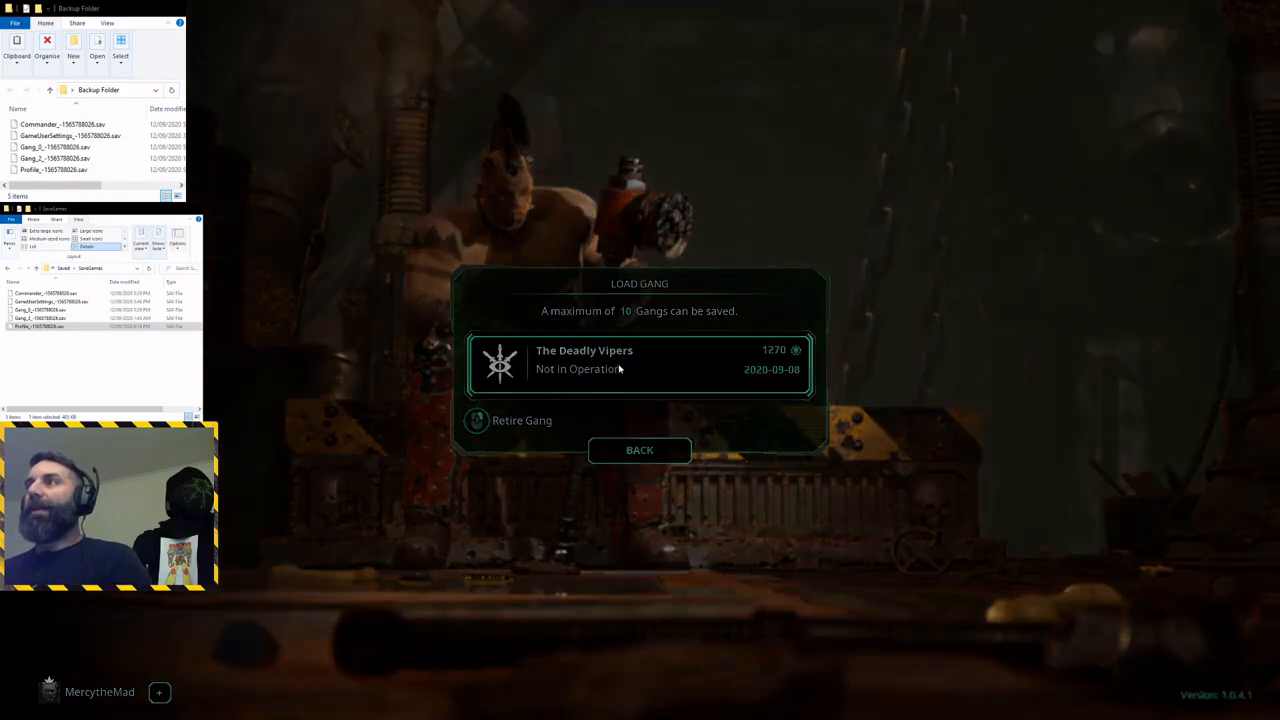
# Select The Deadly Vipers in the Load Gang list.
pyautogui.click(639, 450)
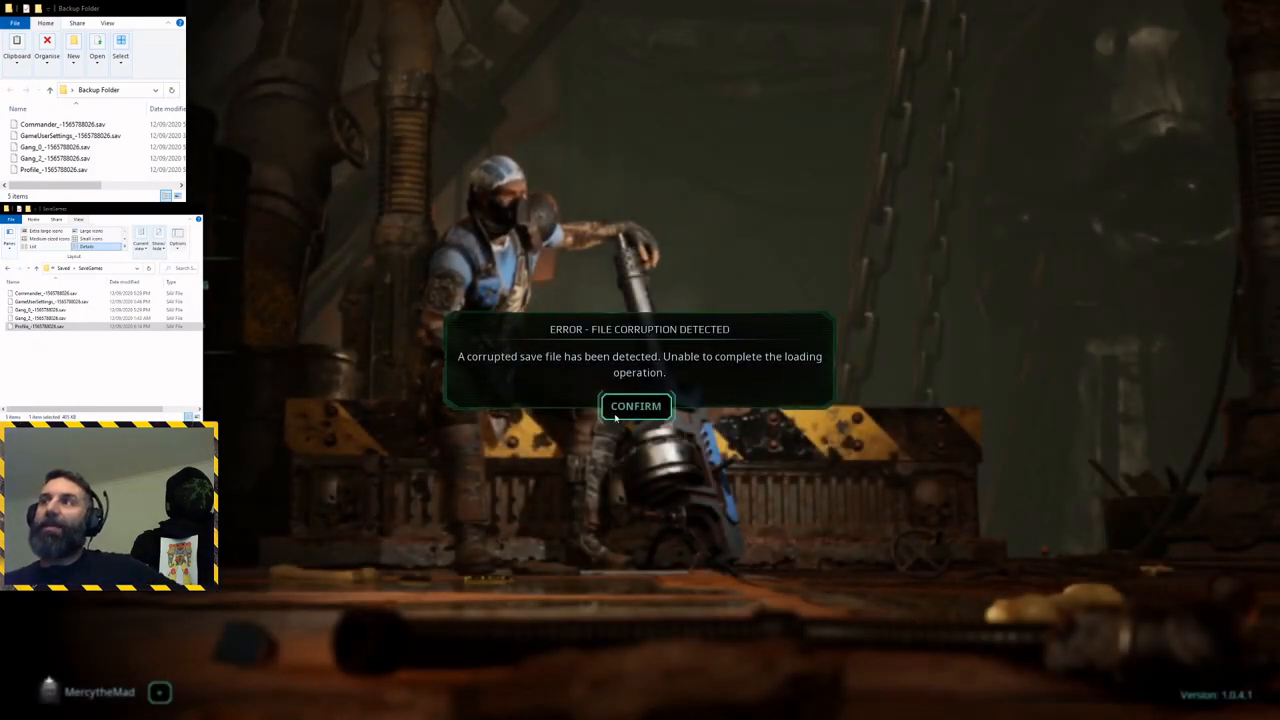
# Confirm the corrupted-save error and back out of the Load Gang panel.
pyautogui.click(636, 406)
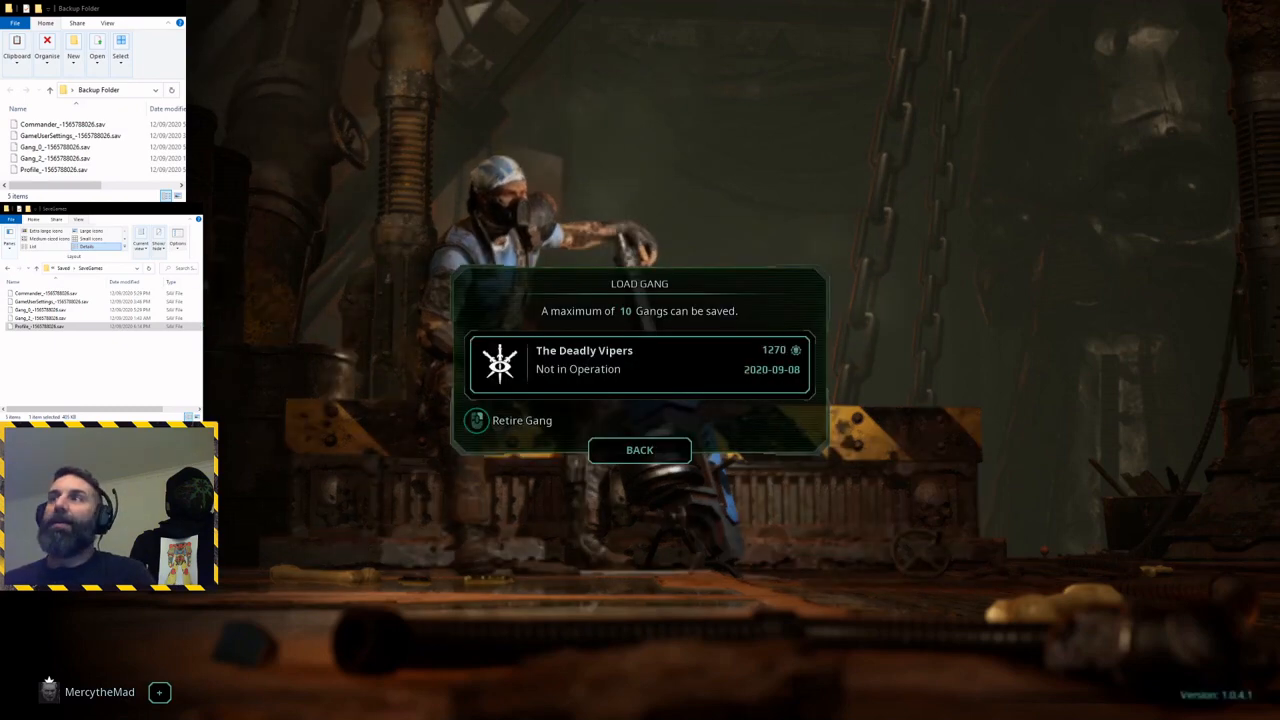
pyautogui.click(639, 449)
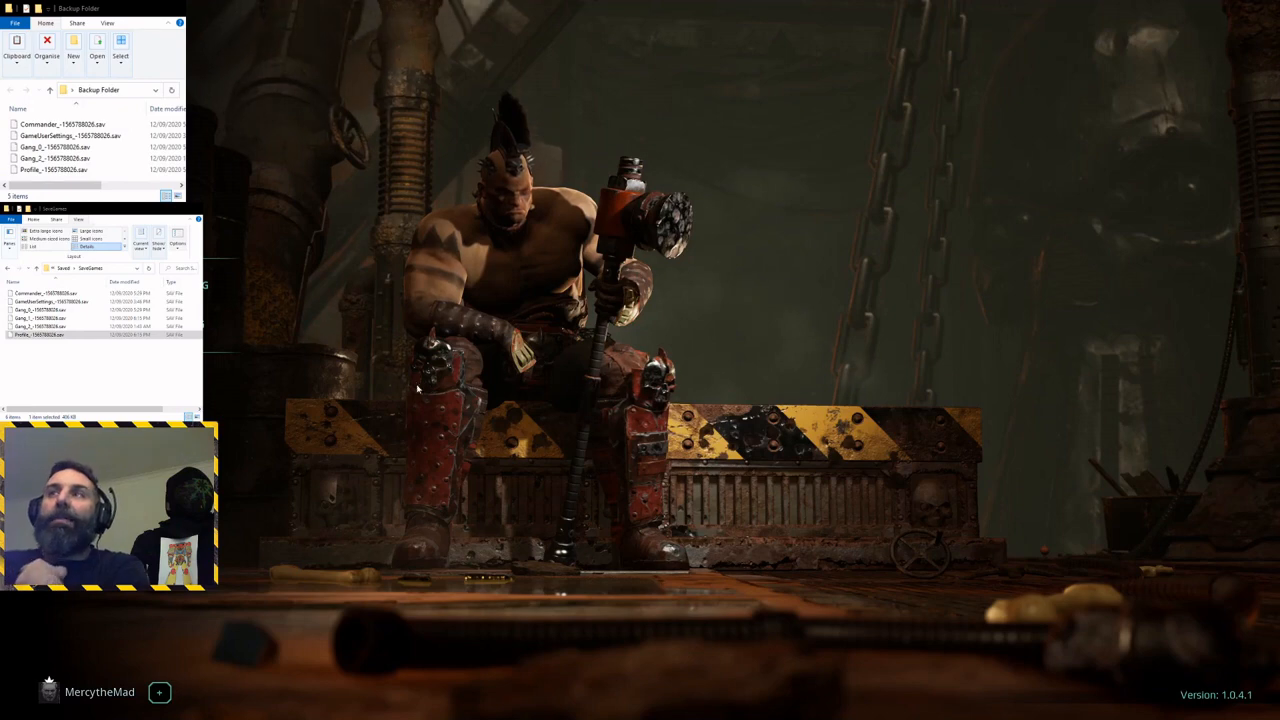
pyautogui.moveTo(416, 354)
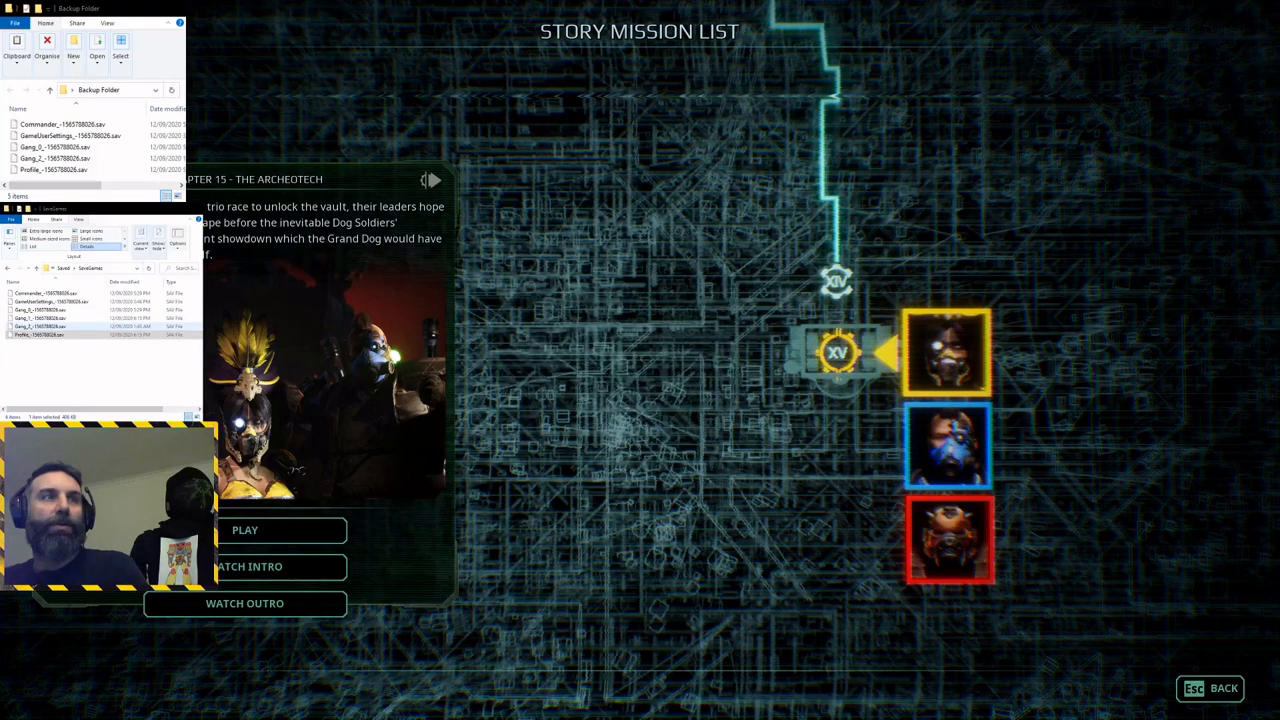
# Compare the Backup Folder files against the SaveGames folder in File Explorer.
pyautogui.click(40, 325)
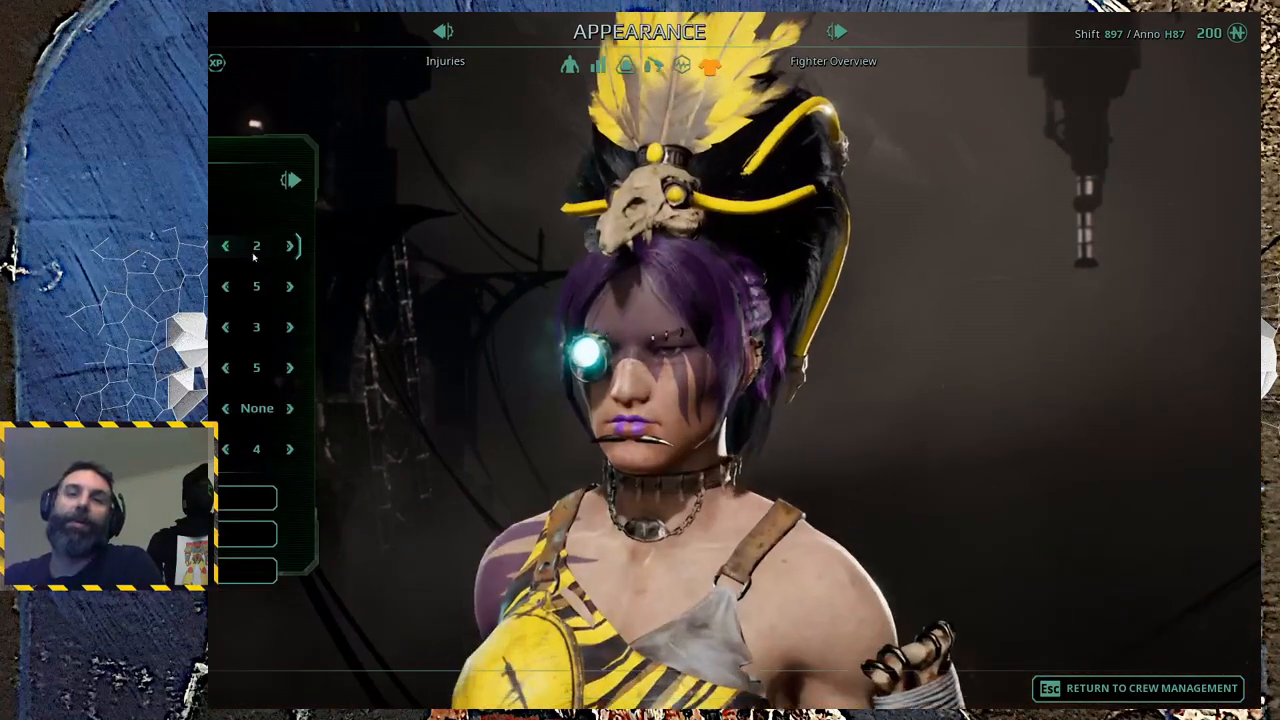
# Cycle unlocked gas masks and hairstyles on one fighter, then give the blue fighter a new mask.
pyautogui.click(290, 408)
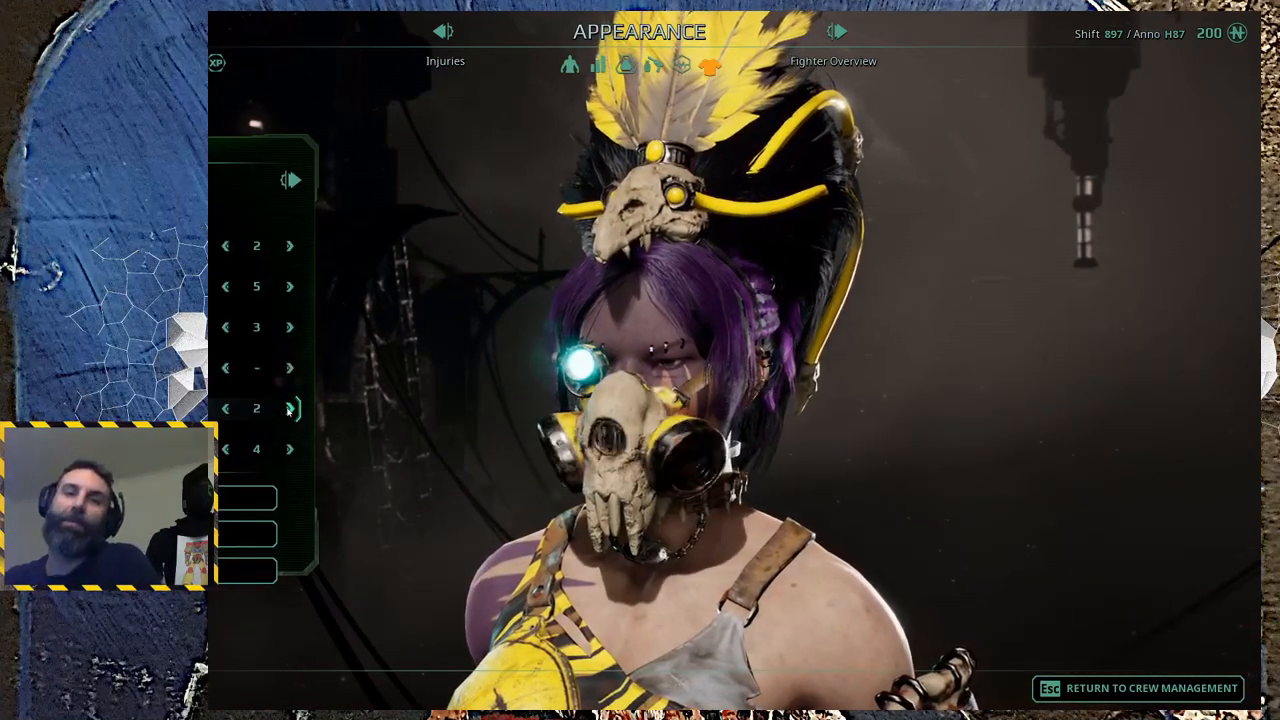
pyautogui.click(225, 408)
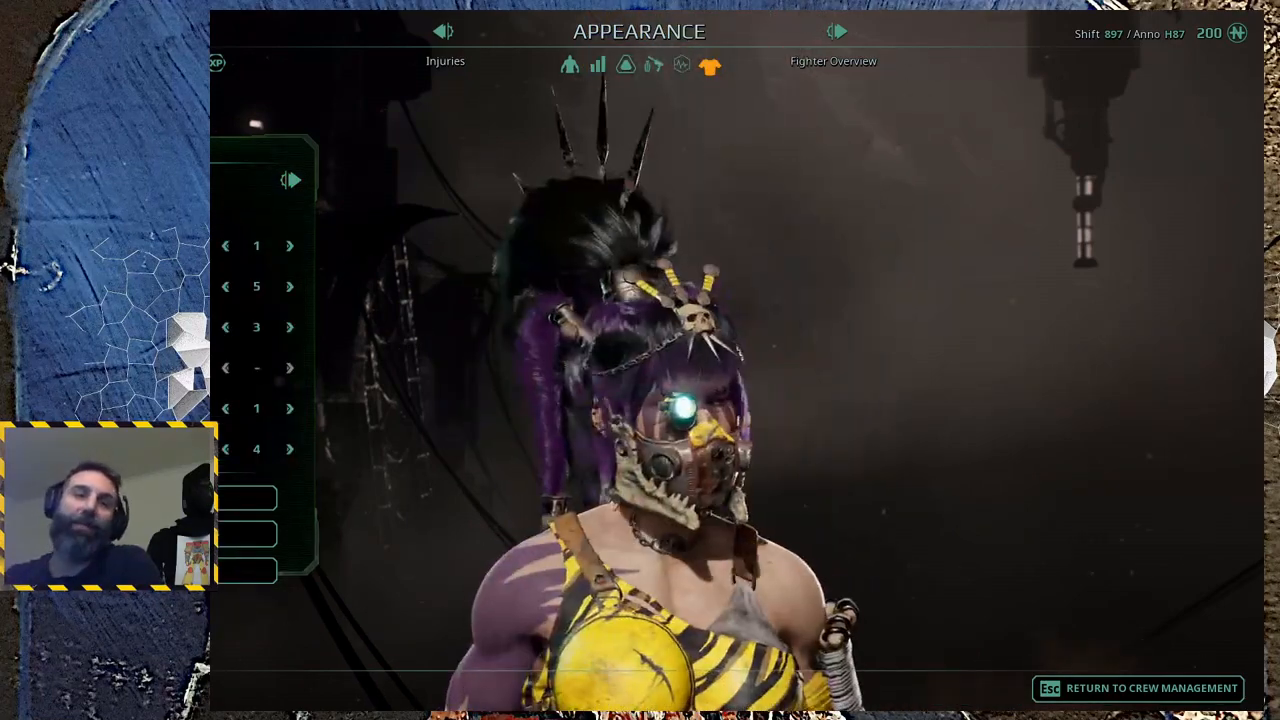
pyautogui.click(290, 245)
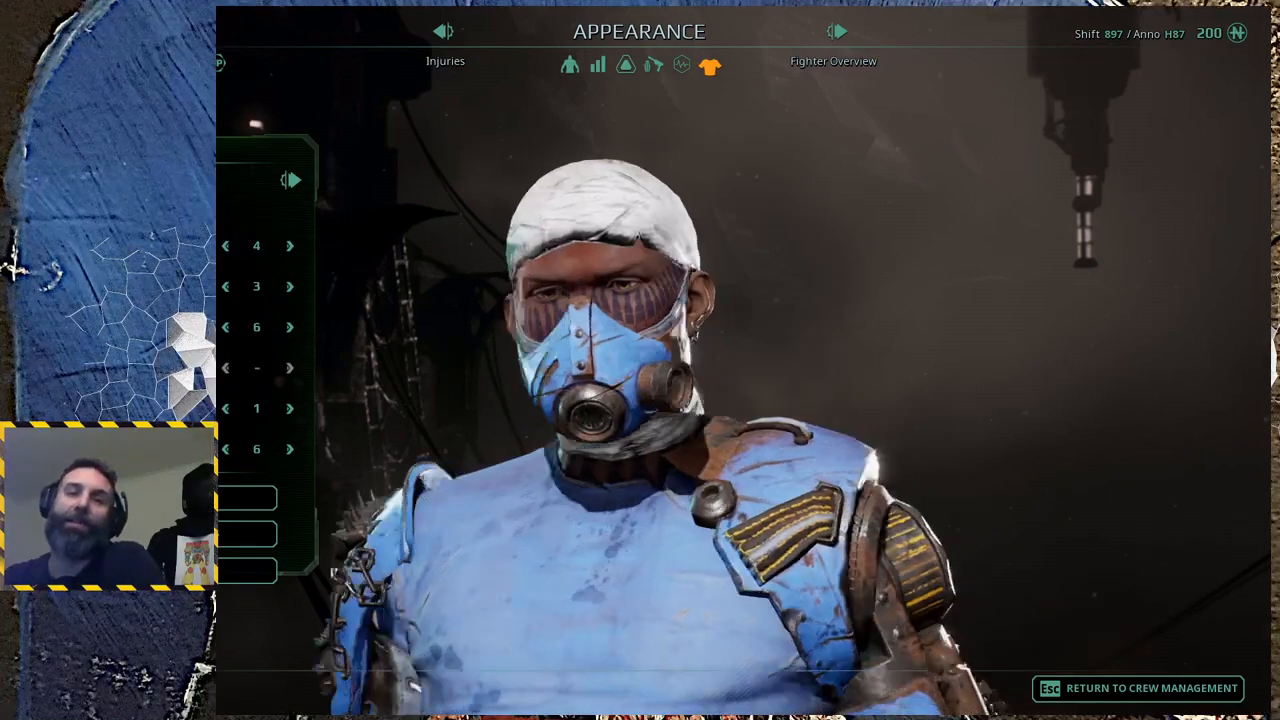
pyautogui.click(290, 408)
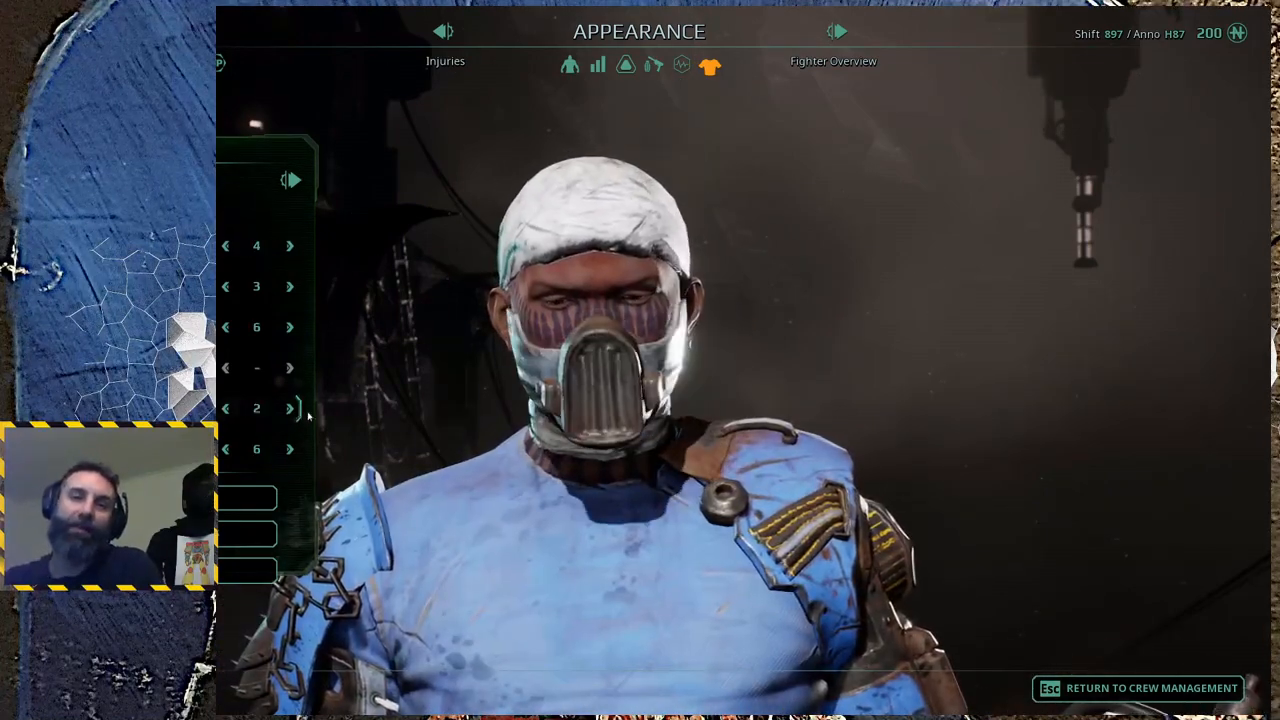